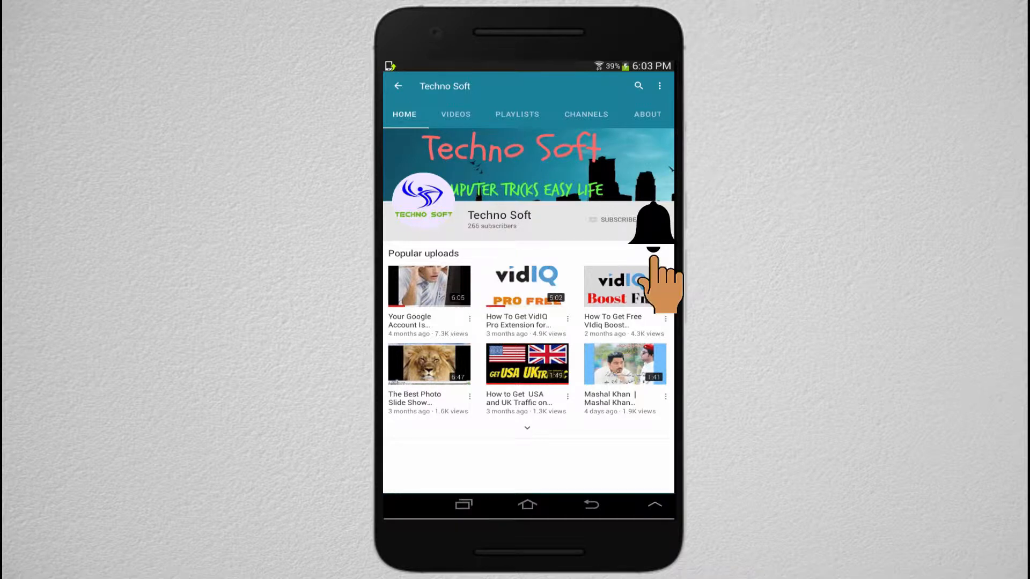
# Bring Chrome forward with the gaming-mouse.org Top 30 Mouse Cursors article showing.
pyautogui.click(622, 220)
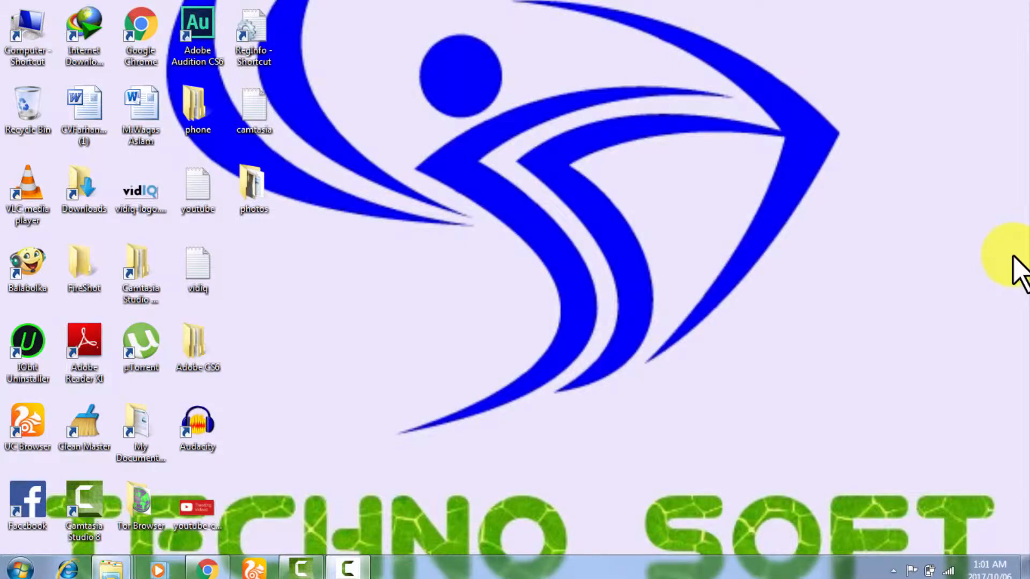
pyautogui.moveTo(974, 291)
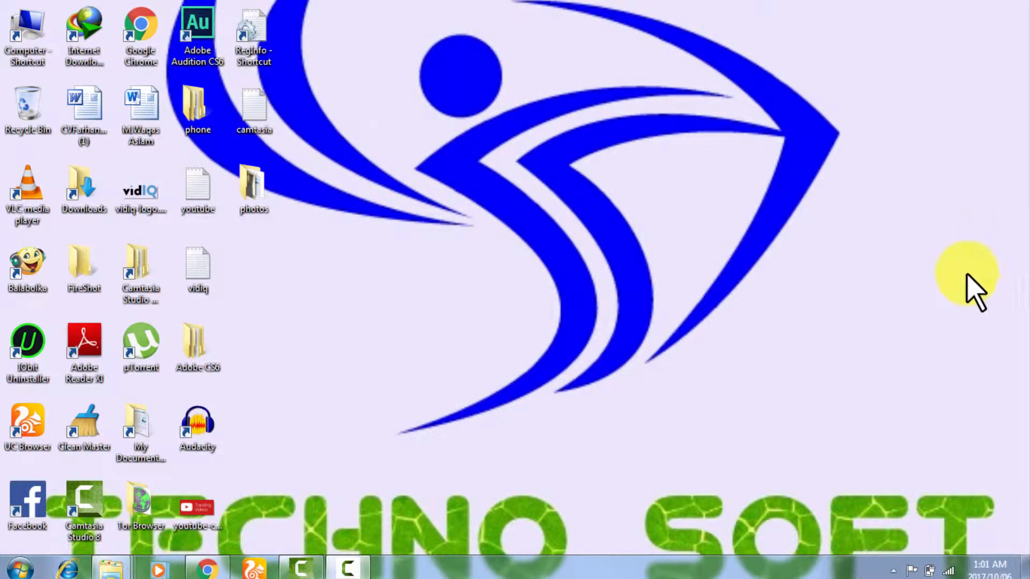
pyautogui.moveTo(594, 471)
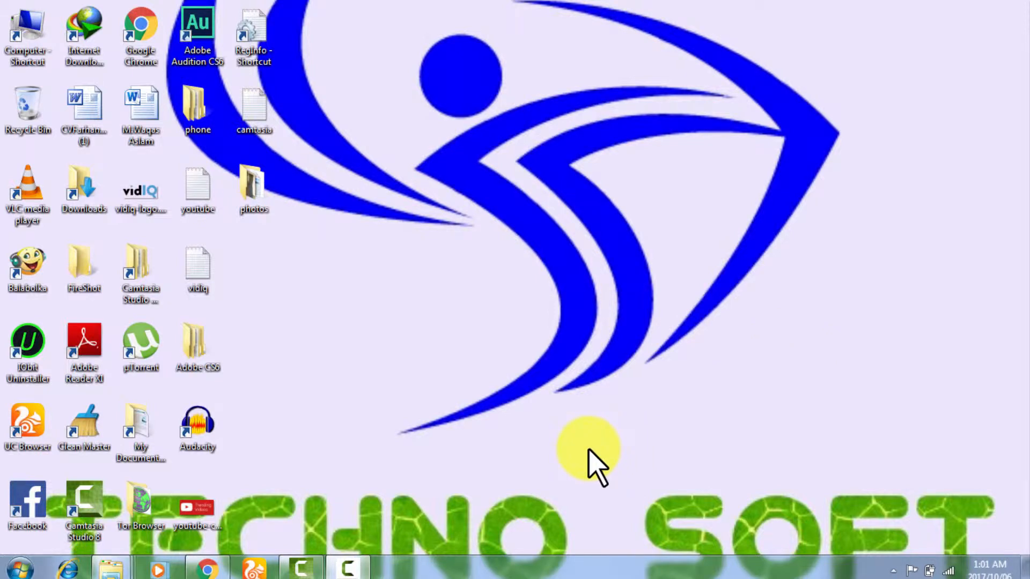
pyautogui.moveTo(590, 474)
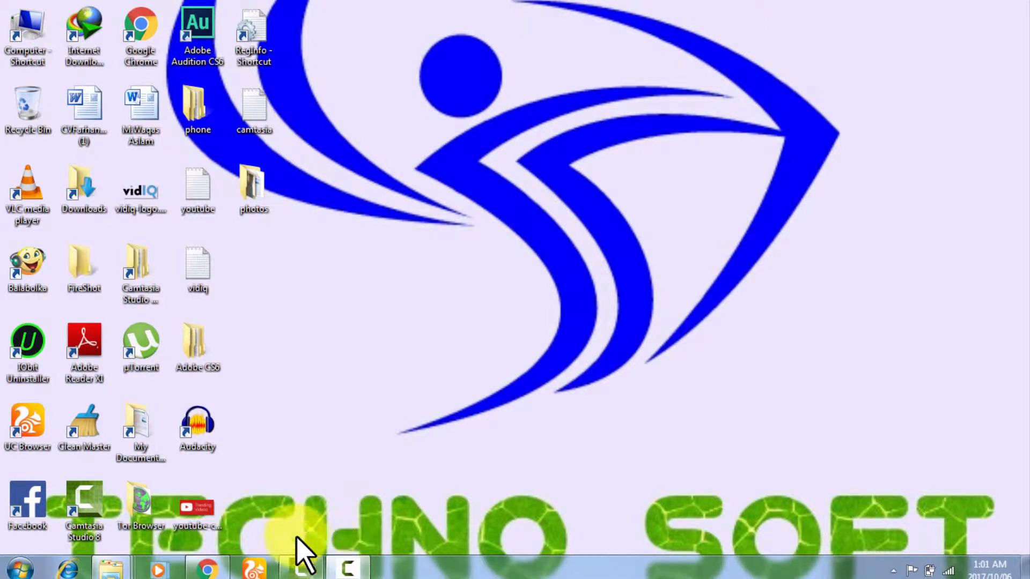
pyautogui.click(205, 569)
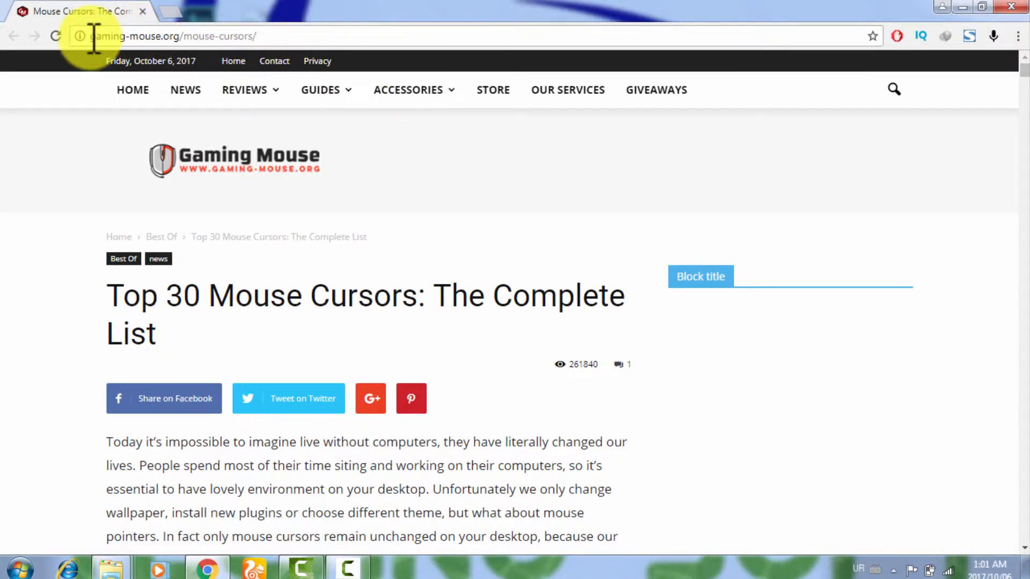
pyautogui.moveTo(206, 32)
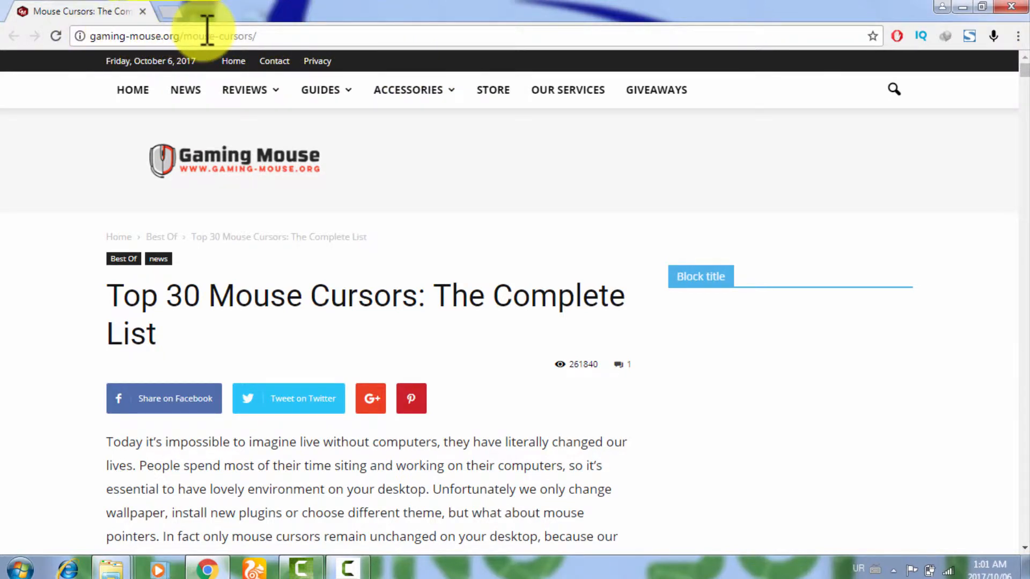
pyautogui.moveTo(567, 90)
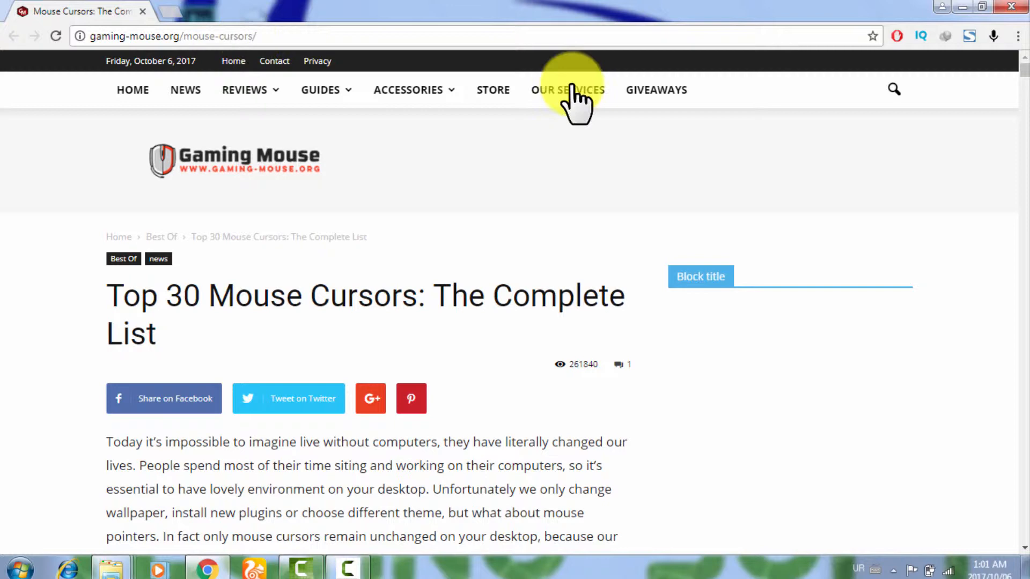
pyautogui.moveTo(1021, 64)
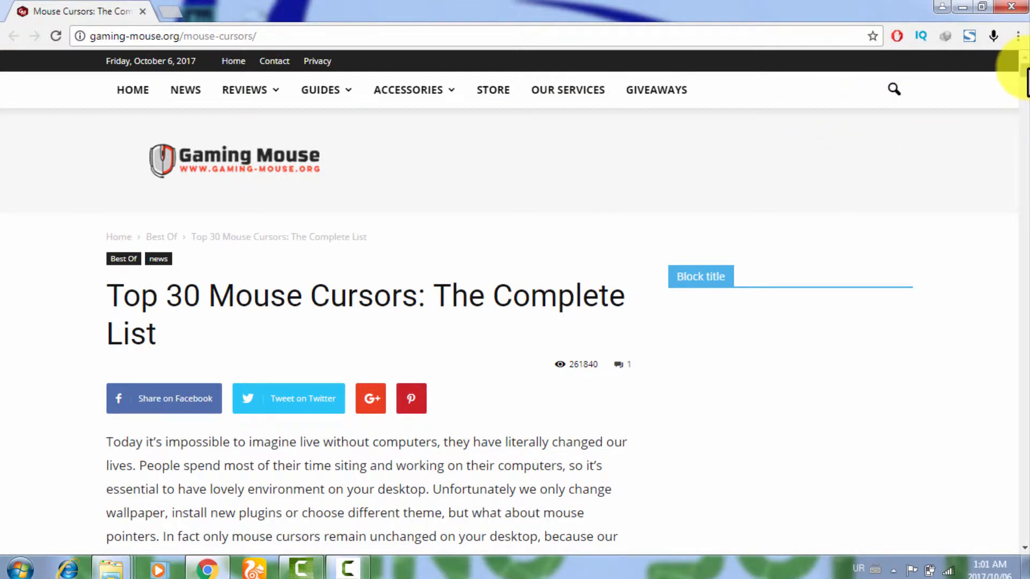
# Scroll through entry 1, Cut the Rope Cursors, and its download link down to entry 2, Gant Cursor Pack.
pyautogui.scroll(-3)
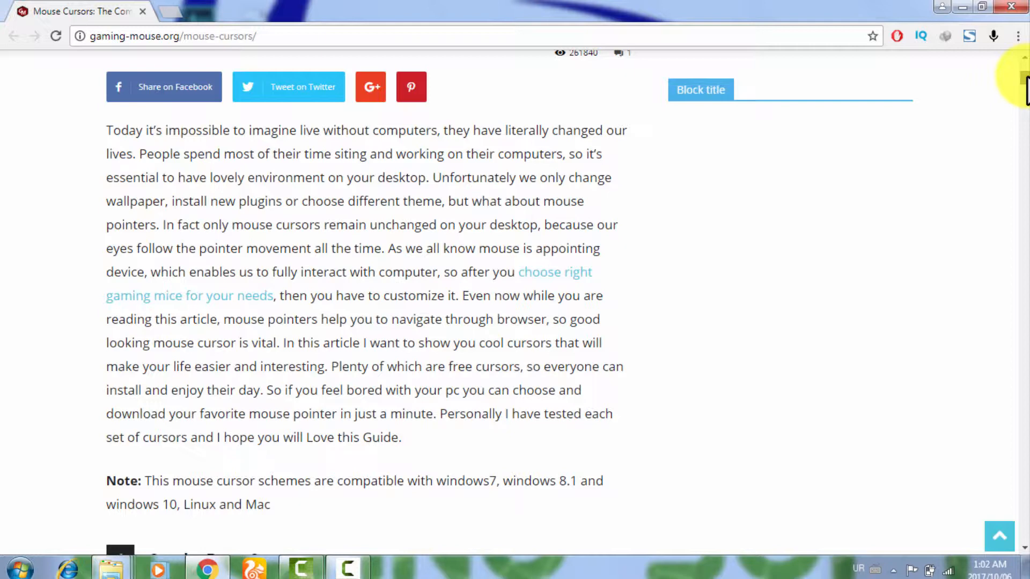
pyautogui.scroll(-3)
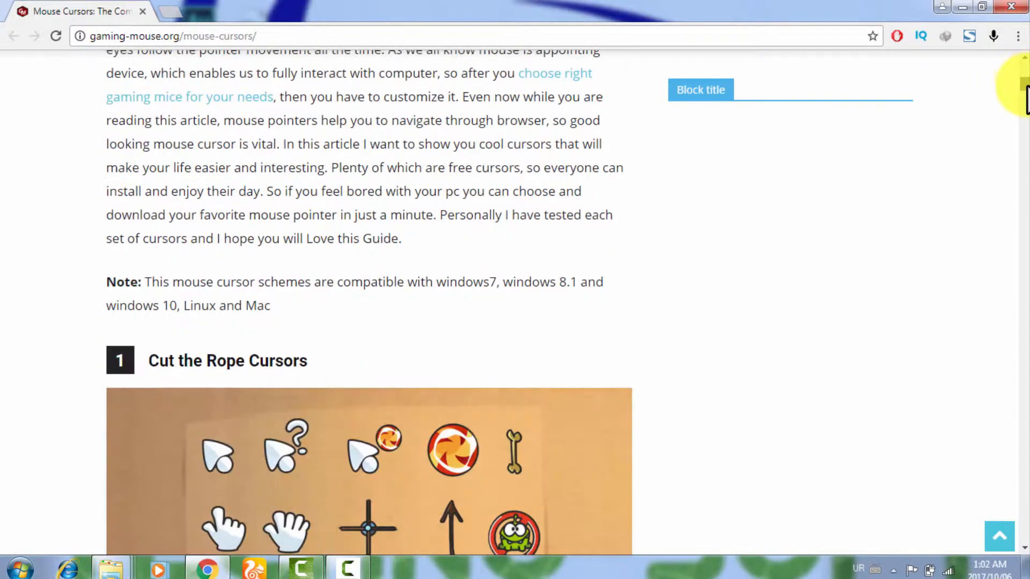
pyautogui.scroll(-3)
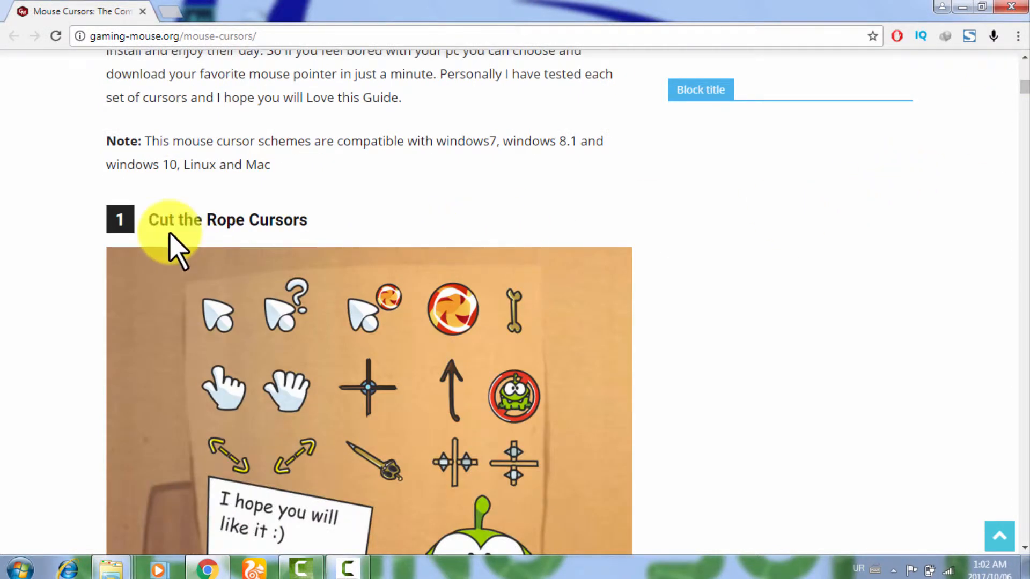
pyautogui.scroll(-3)
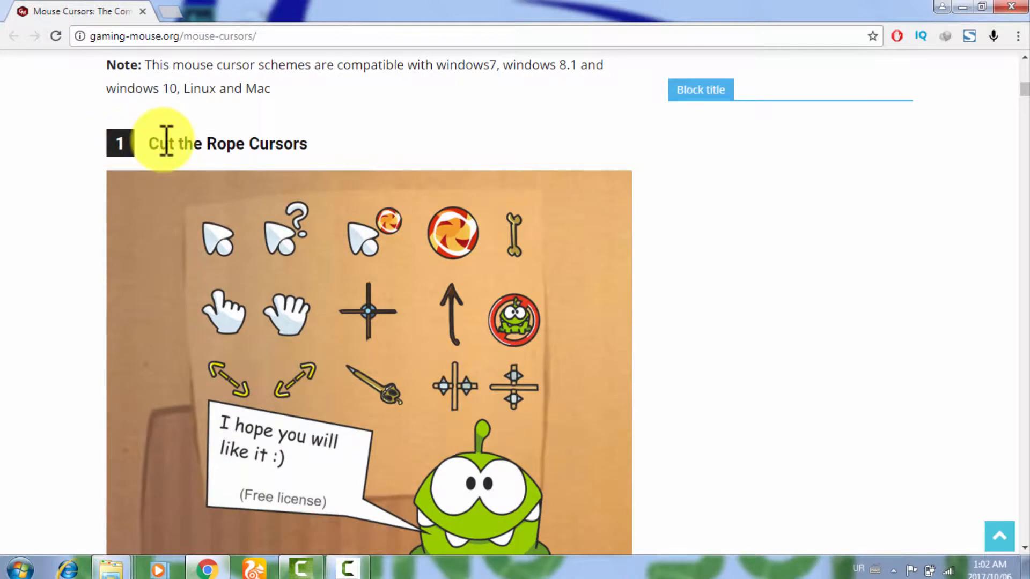
pyautogui.moveTo(282, 172)
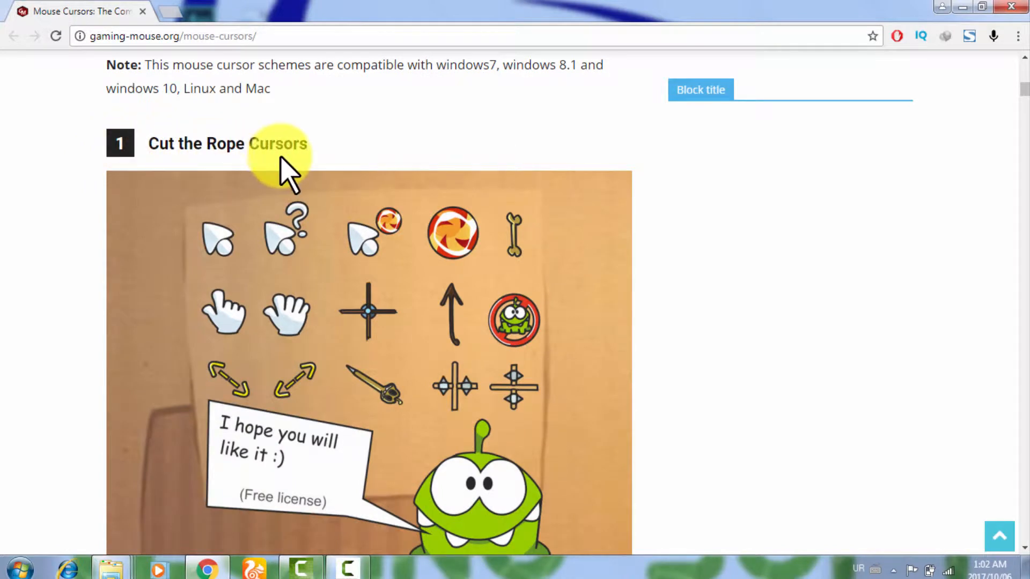
pyautogui.scroll(-3)
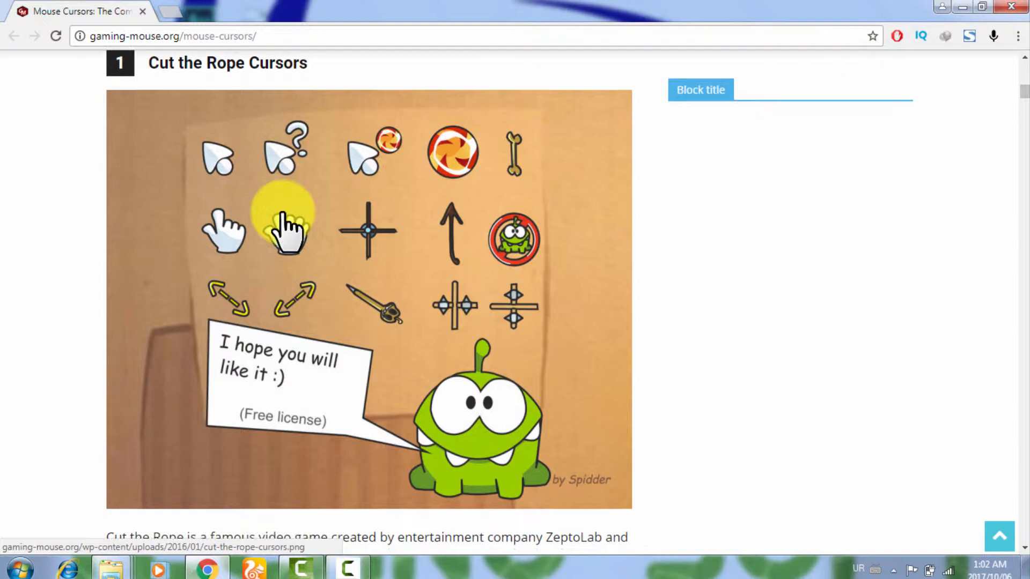
pyautogui.scroll(-3)
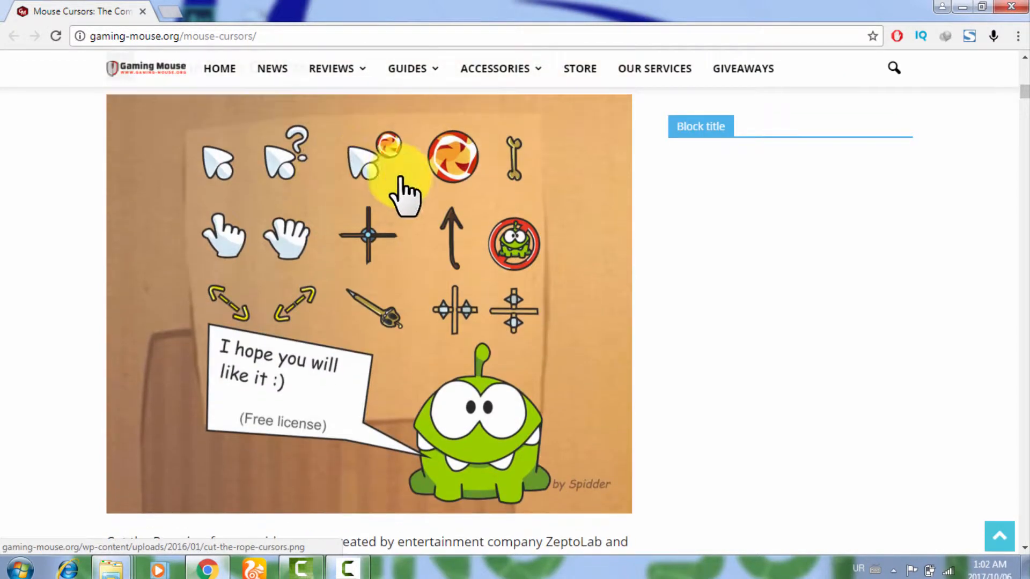
pyautogui.moveTo(321, 124)
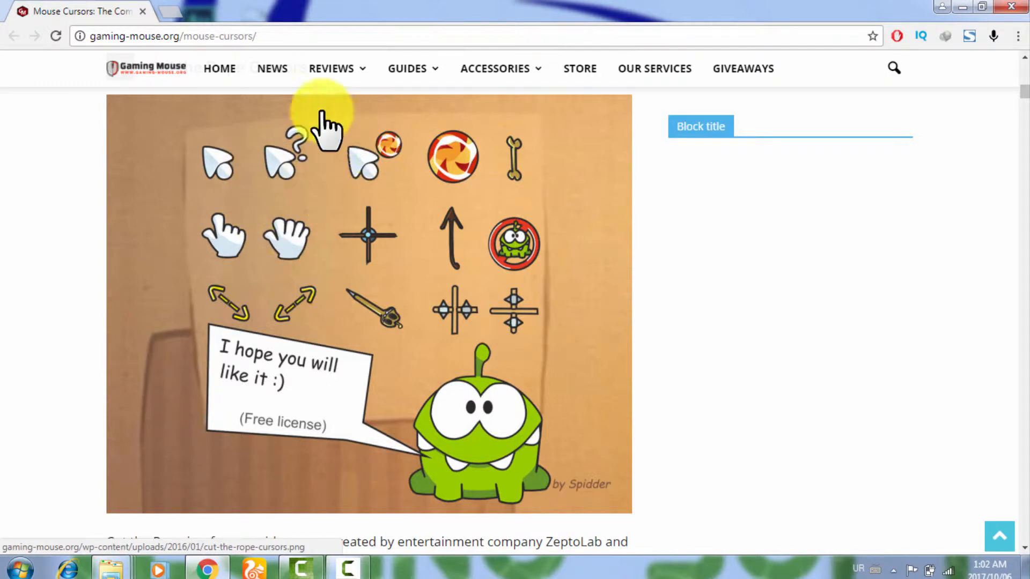
pyautogui.scroll(-3)
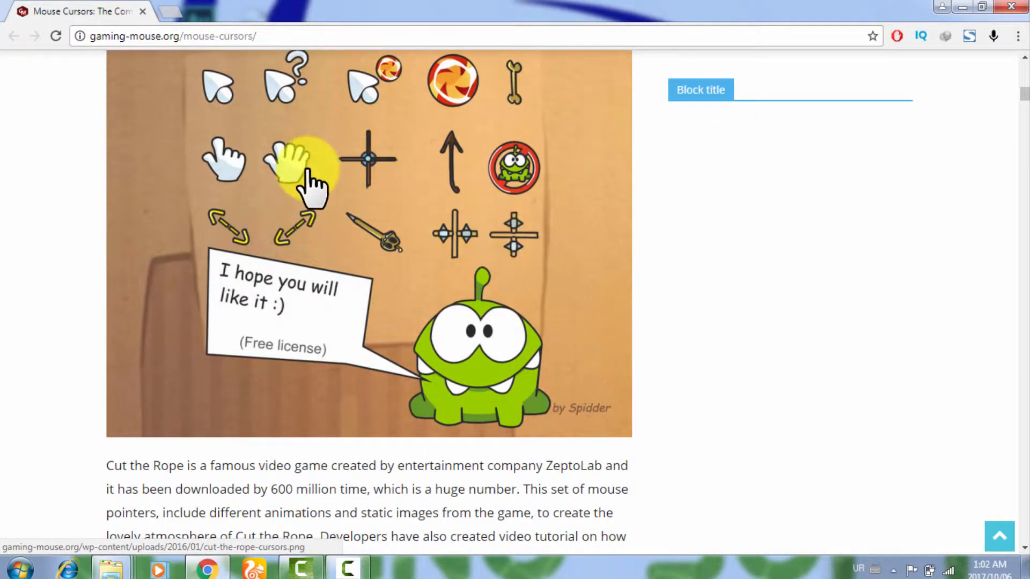
pyautogui.scroll(-3)
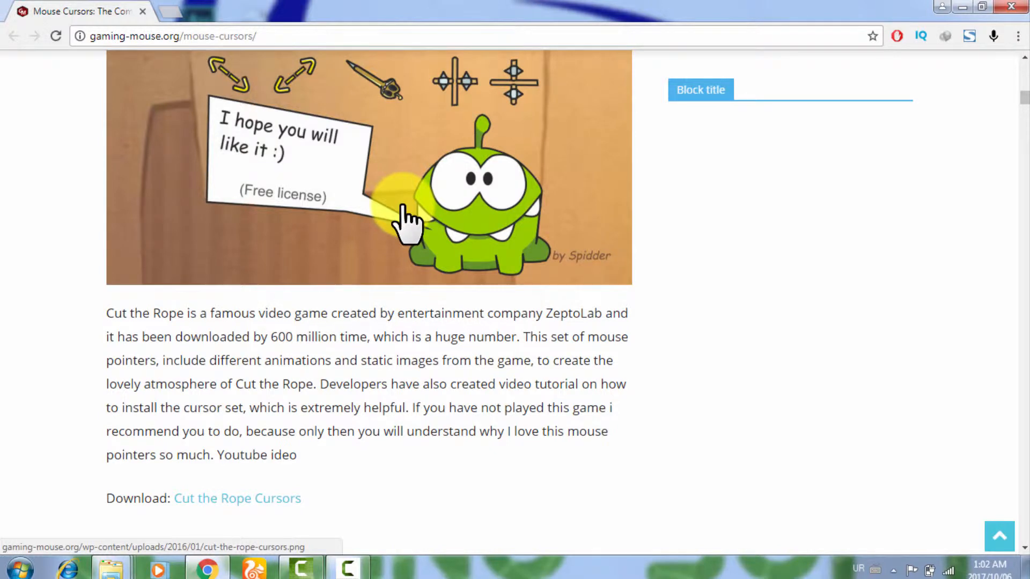
pyautogui.scroll(-3)
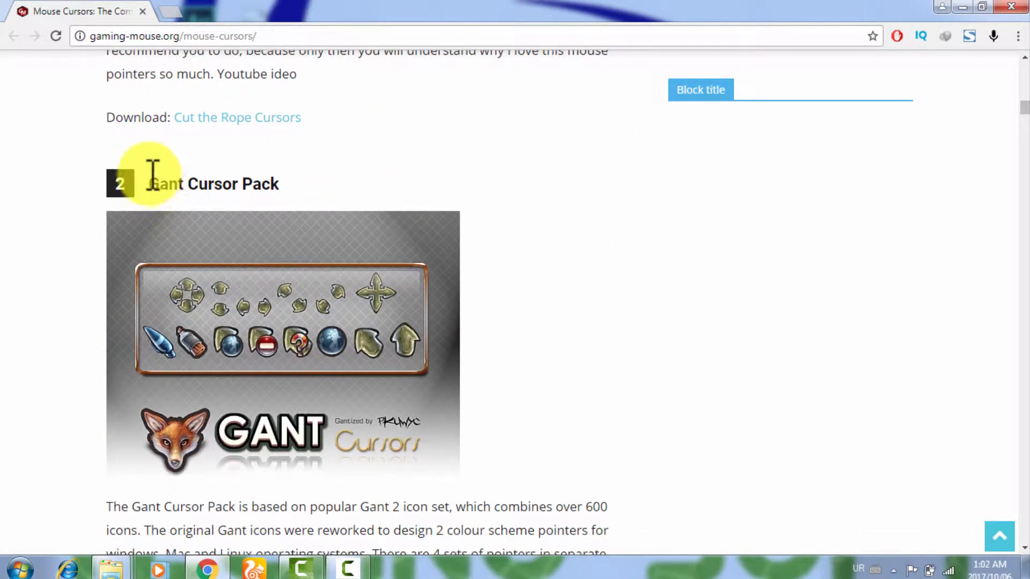
pyautogui.moveTo(285, 210)
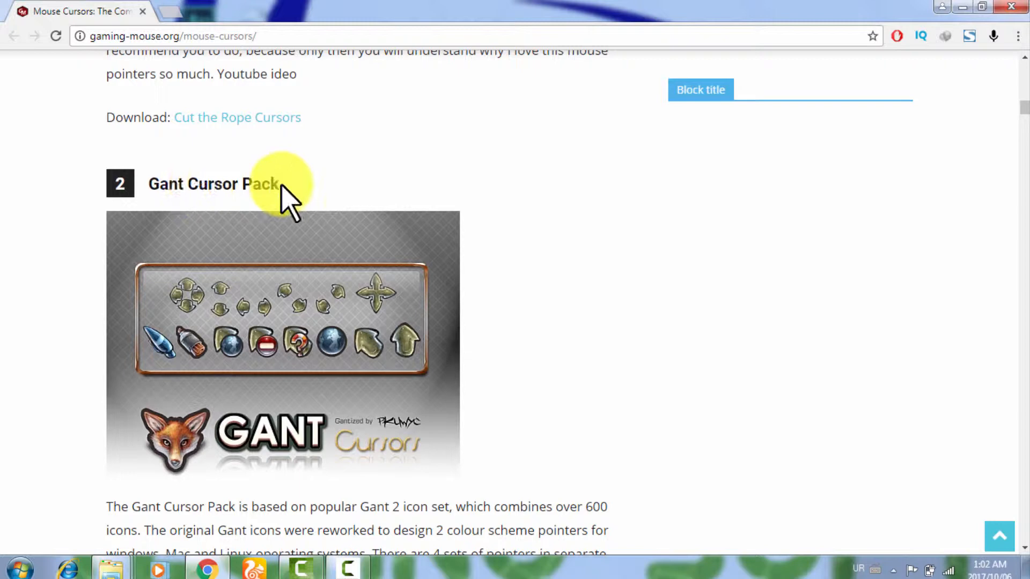
# Scroll down through the middle entries of the cursor sets list.
pyautogui.scroll(-3)
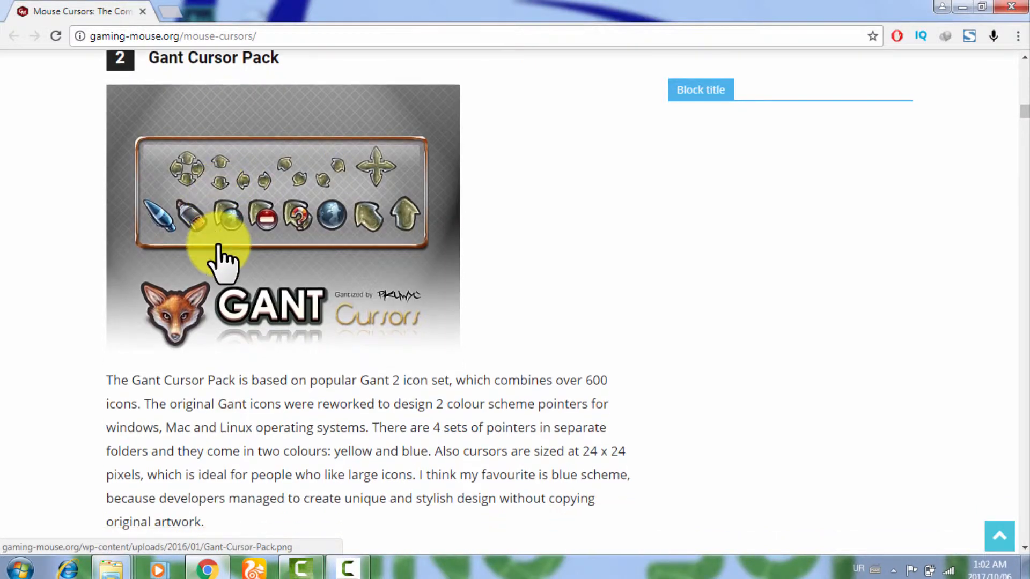
pyautogui.scroll(-3)
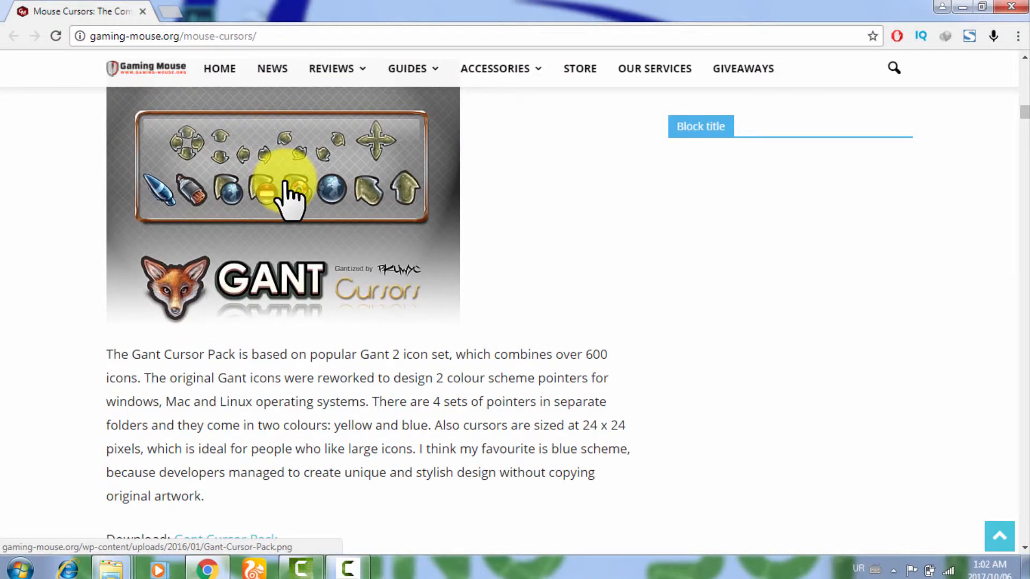
pyautogui.scroll(-3)
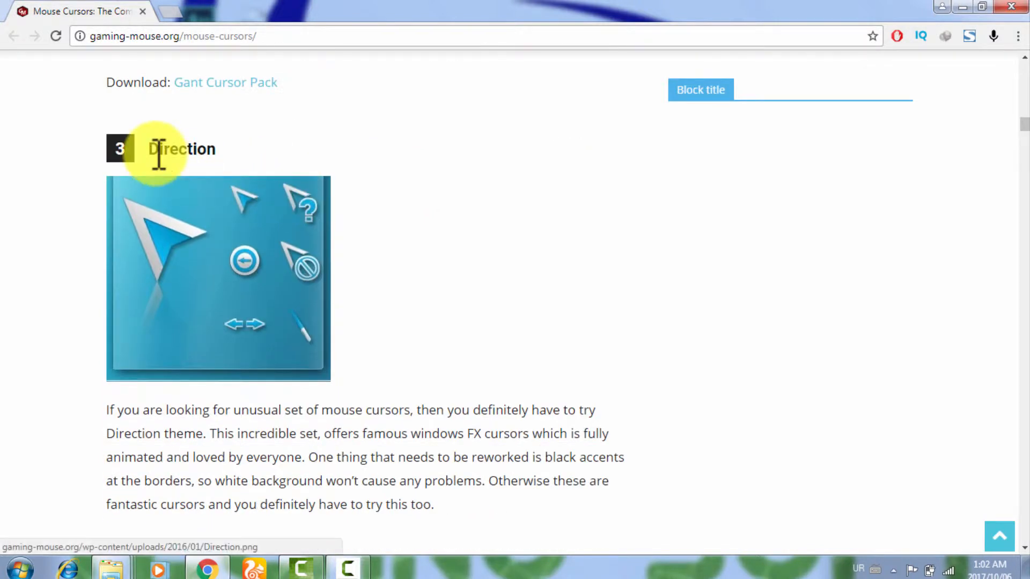
pyautogui.scroll(-3)
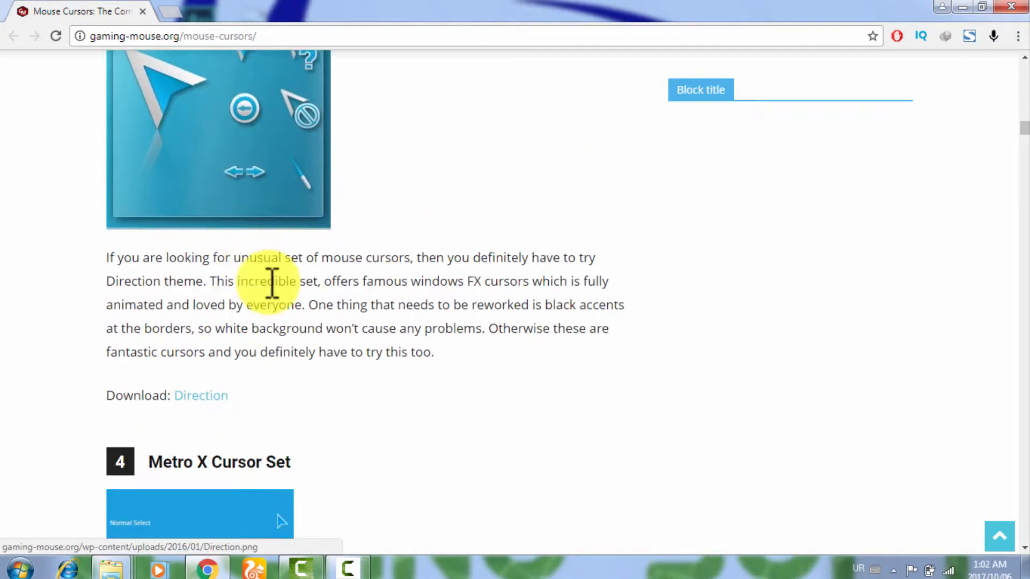
pyautogui.scroll(-3)
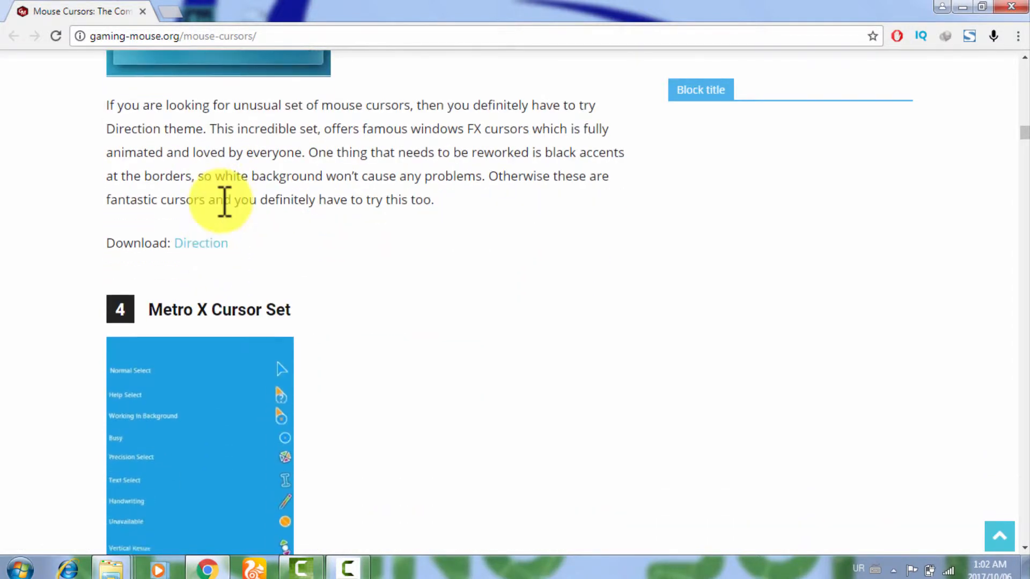
pyautogui.moveTo(279, 260)
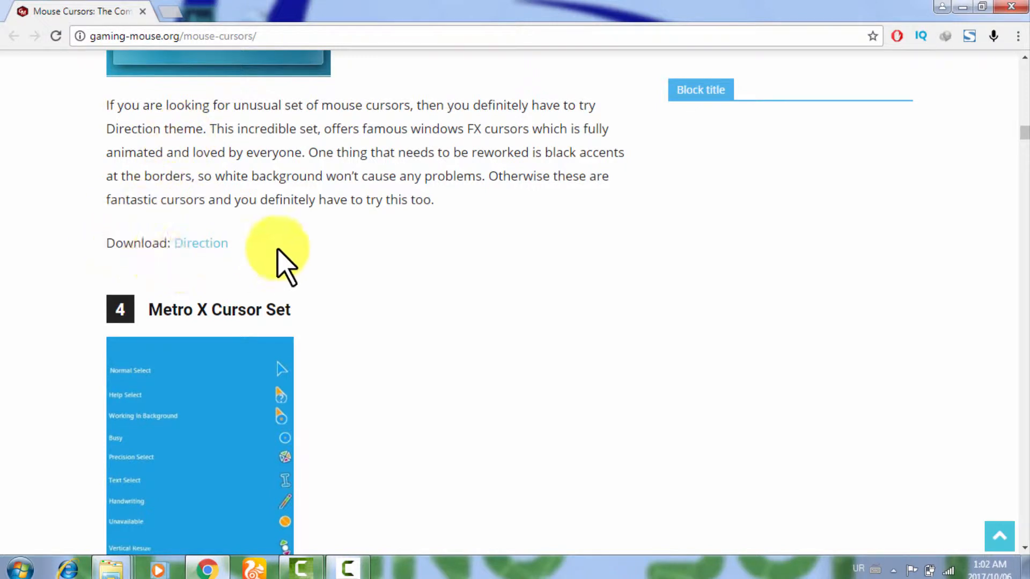
pyautogui.scroll(-3)
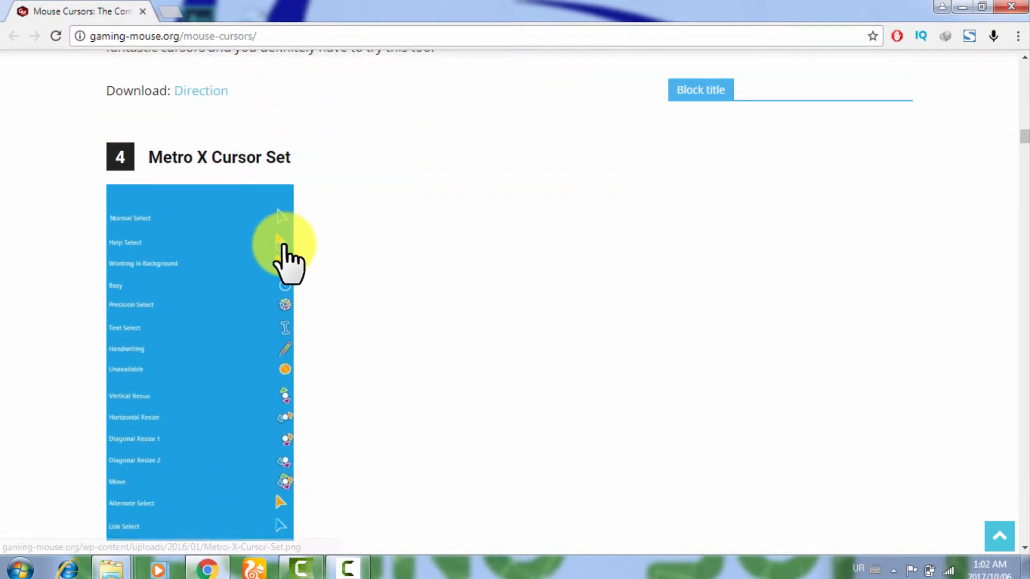
pyautogui.scroll(-3)
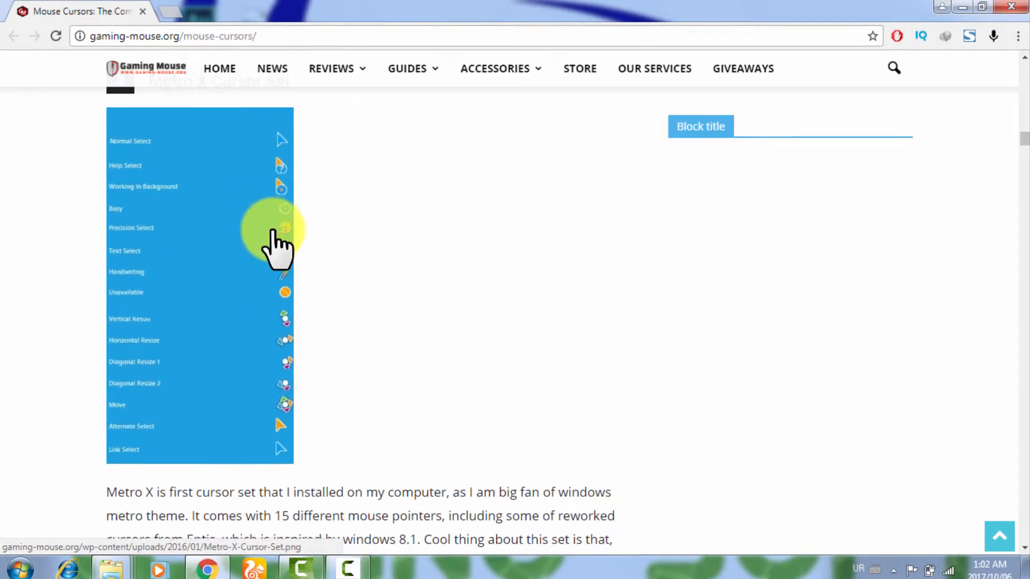
pyautogui.scroll(-3)
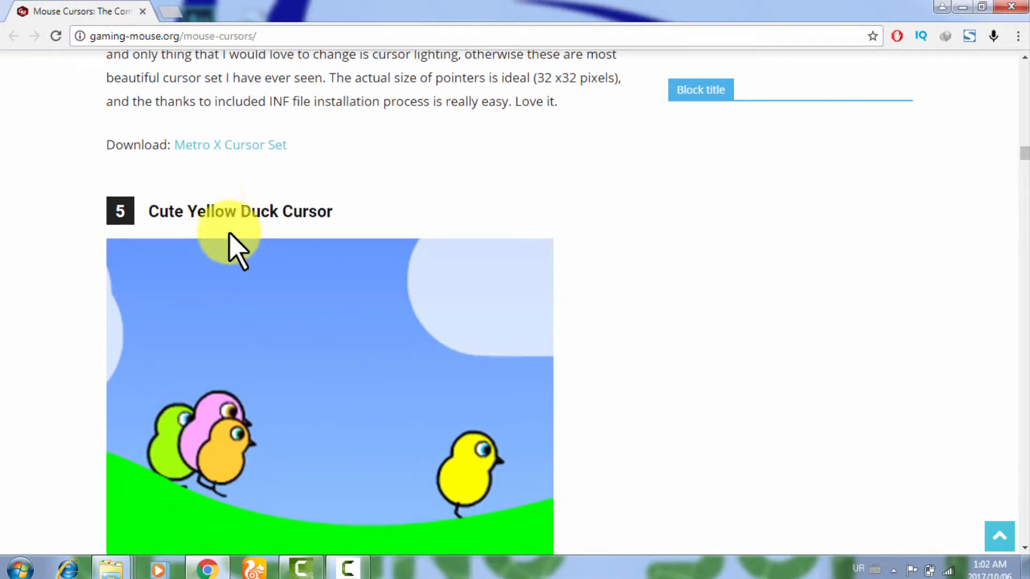
pyautogui.scroll(-3)
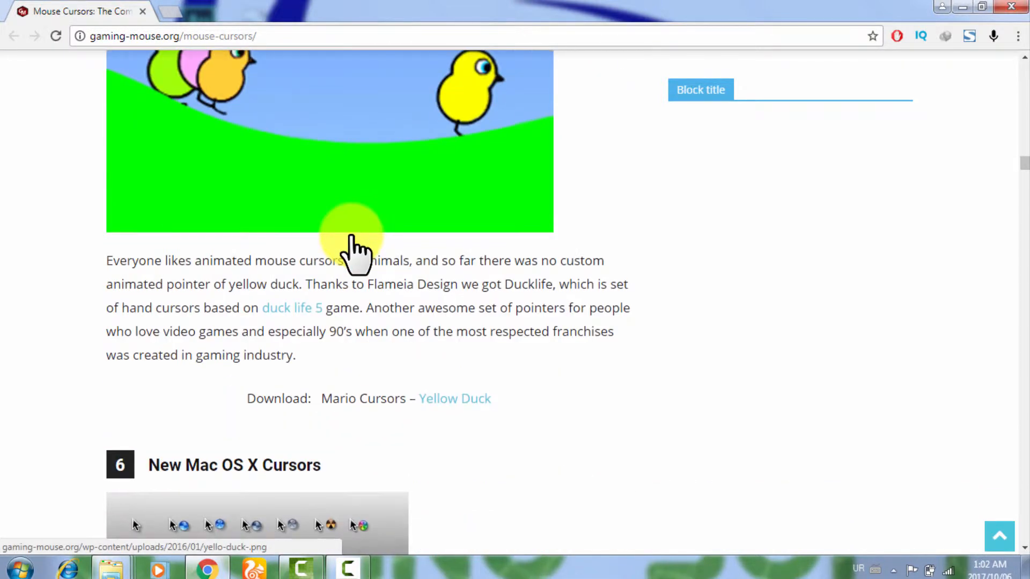
pyautogui.scroll(-3)
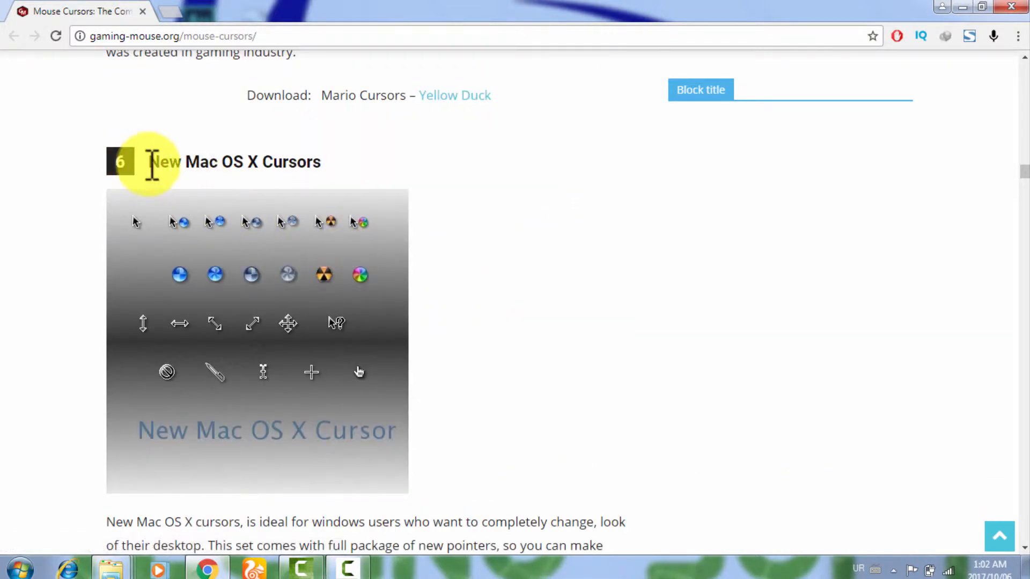
pyautogui.moveTo(322, 163)
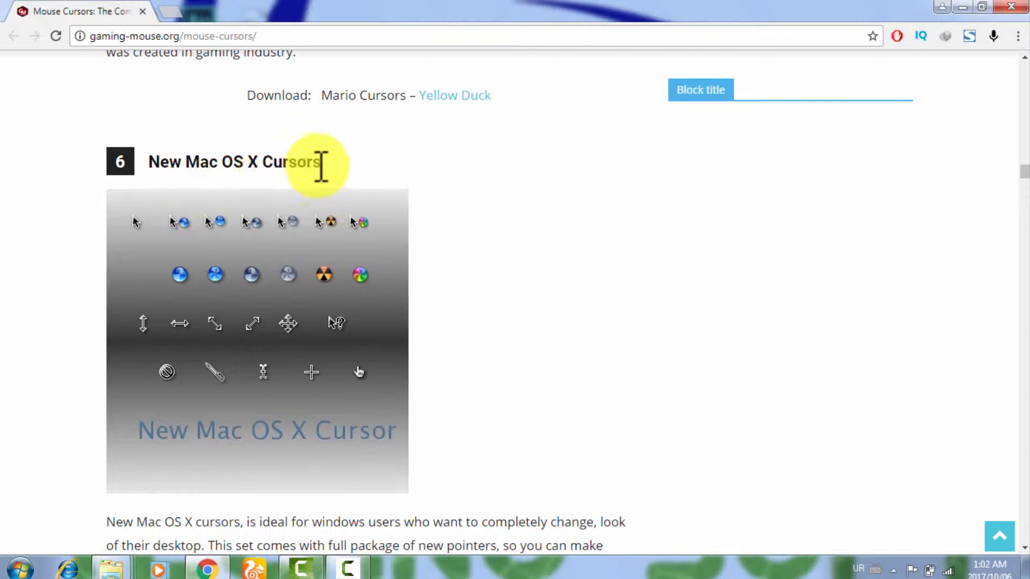
pyautogui.scroll(-3)
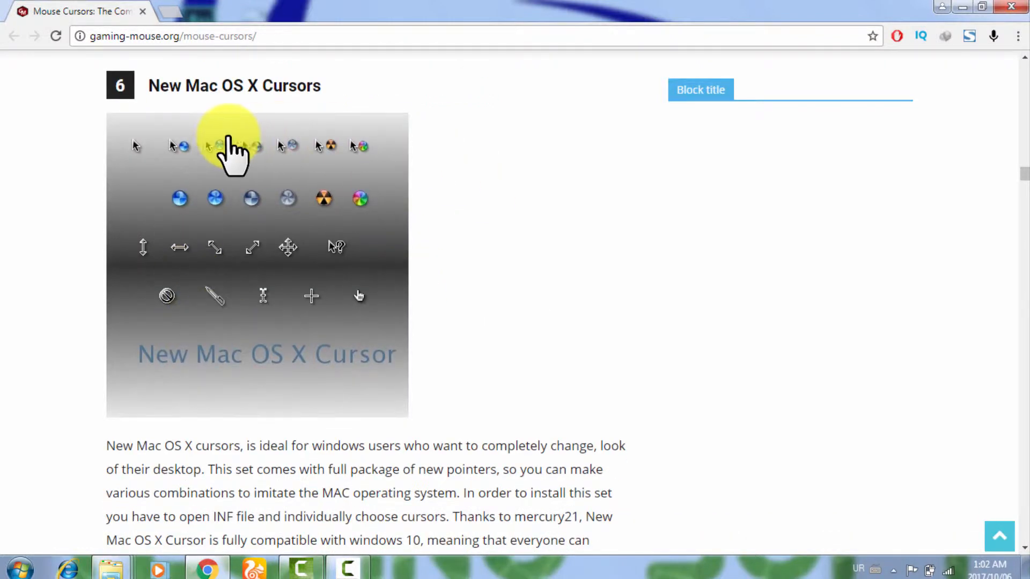
pyautogui.moveTo(565, 270)
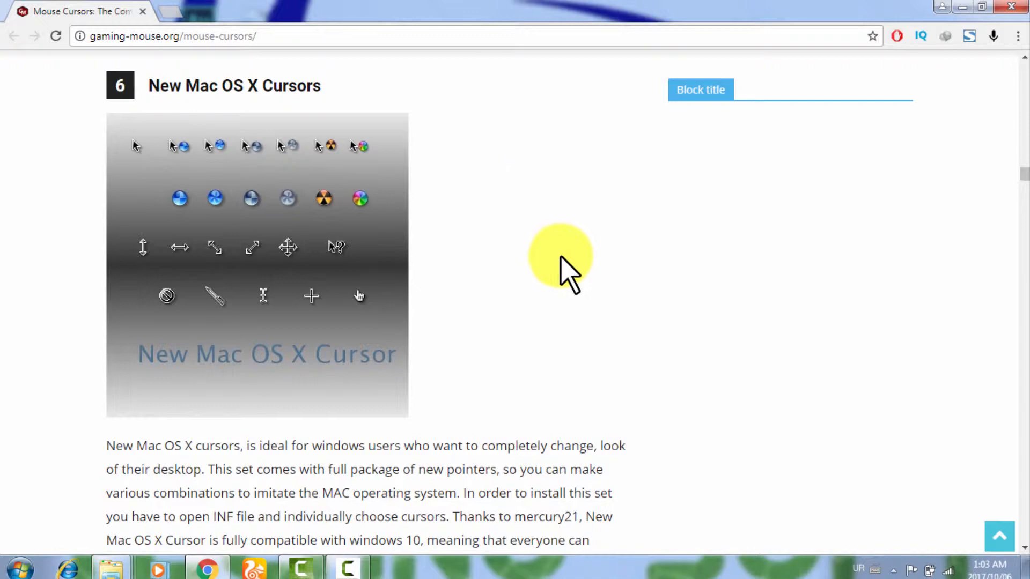
pyautogui.scroll(-3)
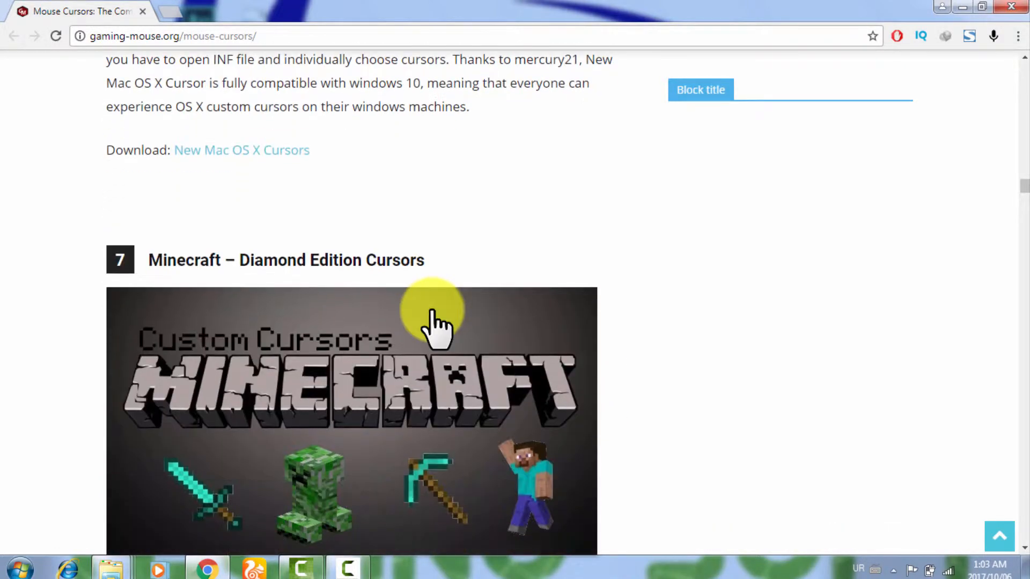
pyautogui.scroll(-3)
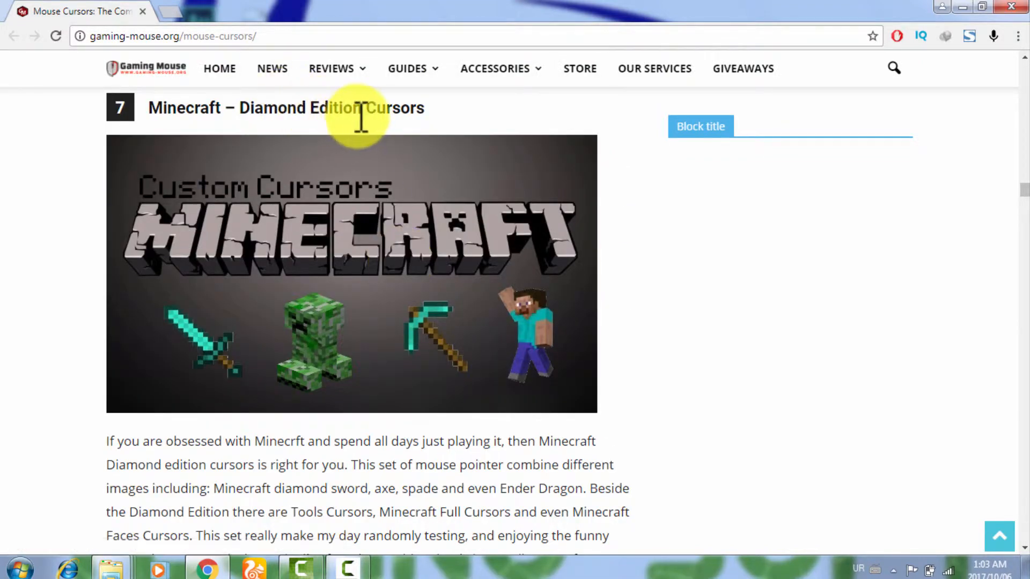
# Reach entry 23, DIM Cursor, and follow its download link to DeviantArt.
pyautogui.scroll(-3)
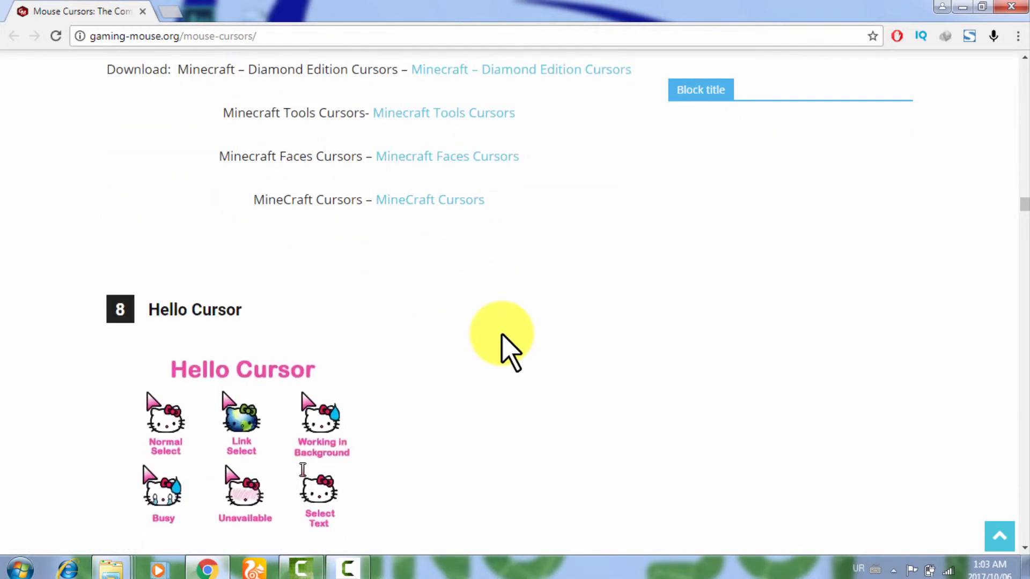
pyautogui.scroll(-3)
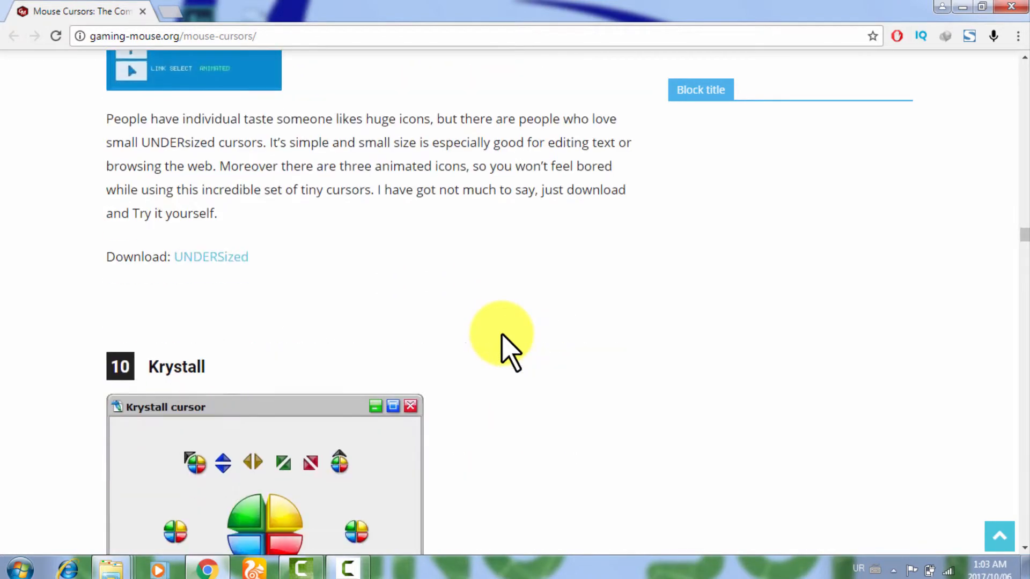
pyautogui.scroll(-3)
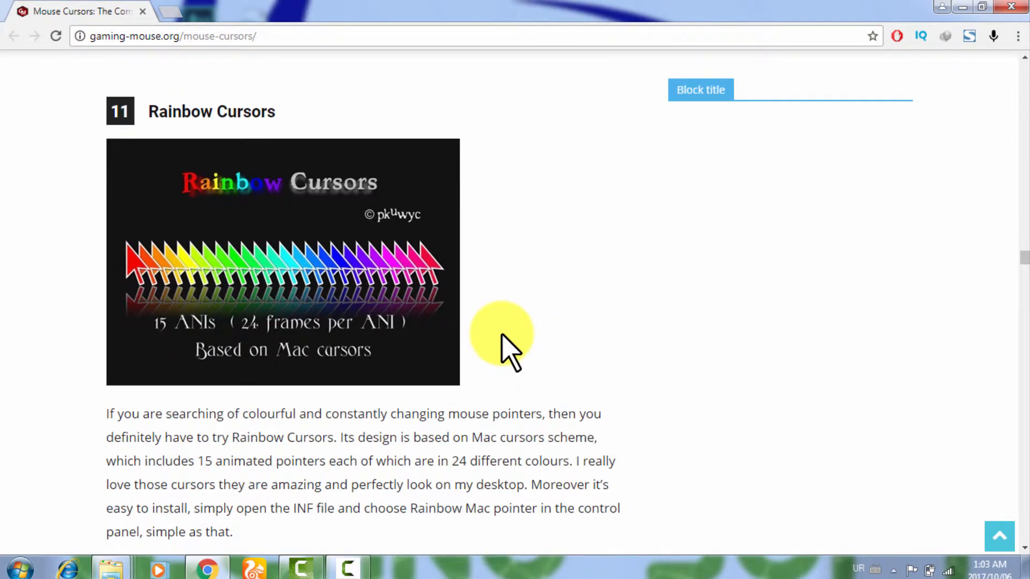
pyautogui.scroll(-3)
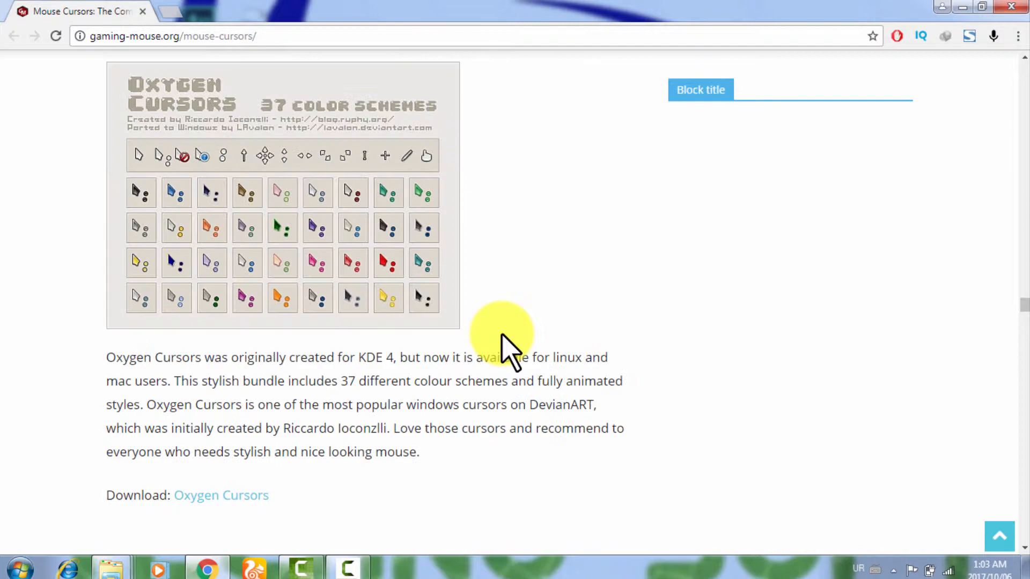
pyautogui.scroll(-3)
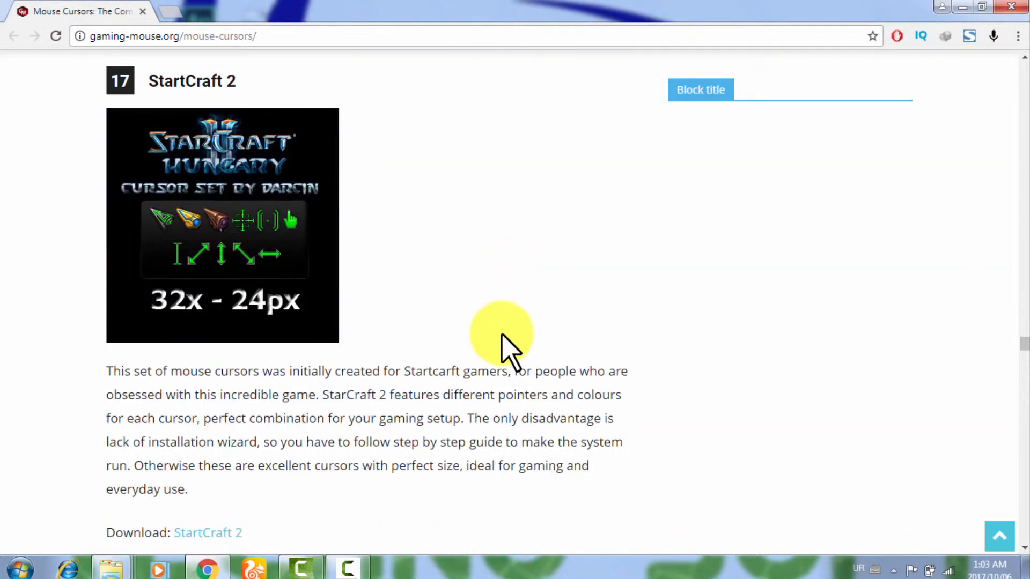
pyautogui.scroll(-3)
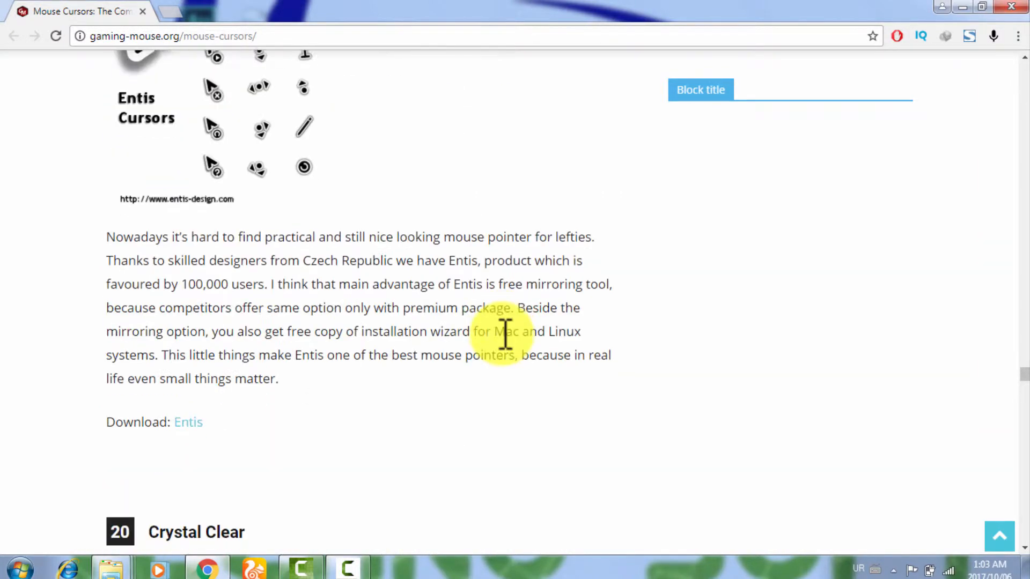
pyautogui.scroll(-3)
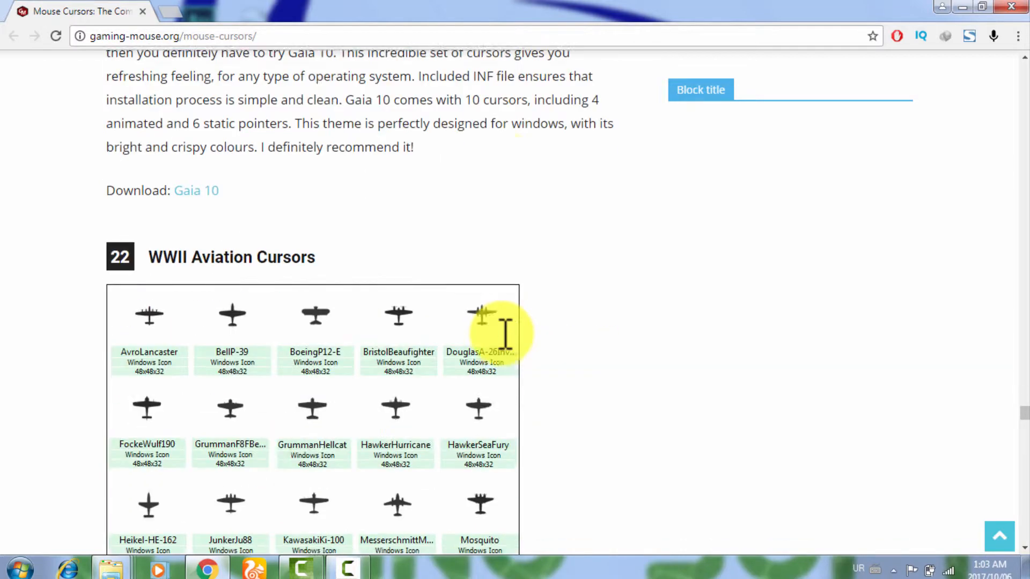
pyautogui.scroll(-3)
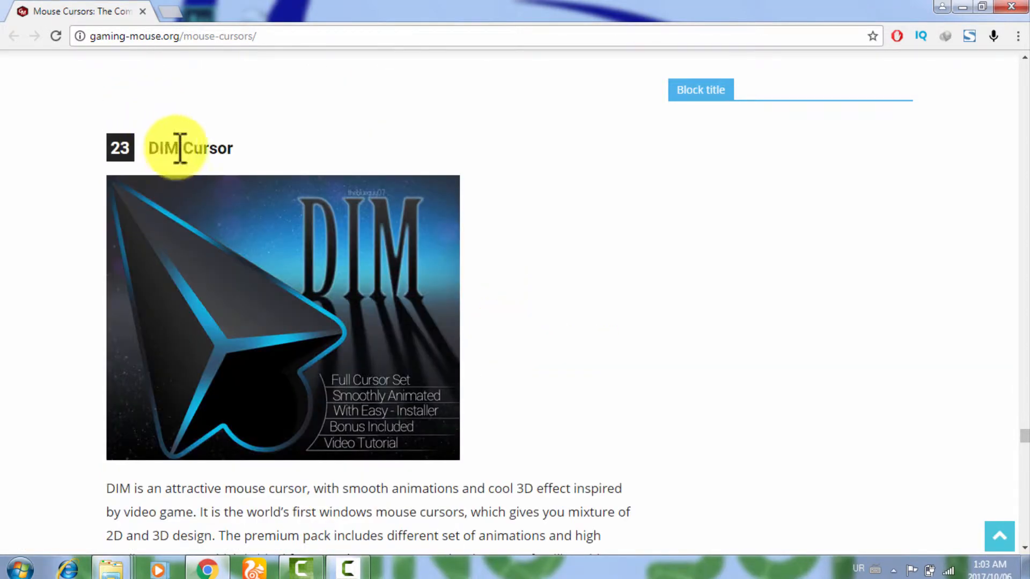
pyautogui.scroll(-3)
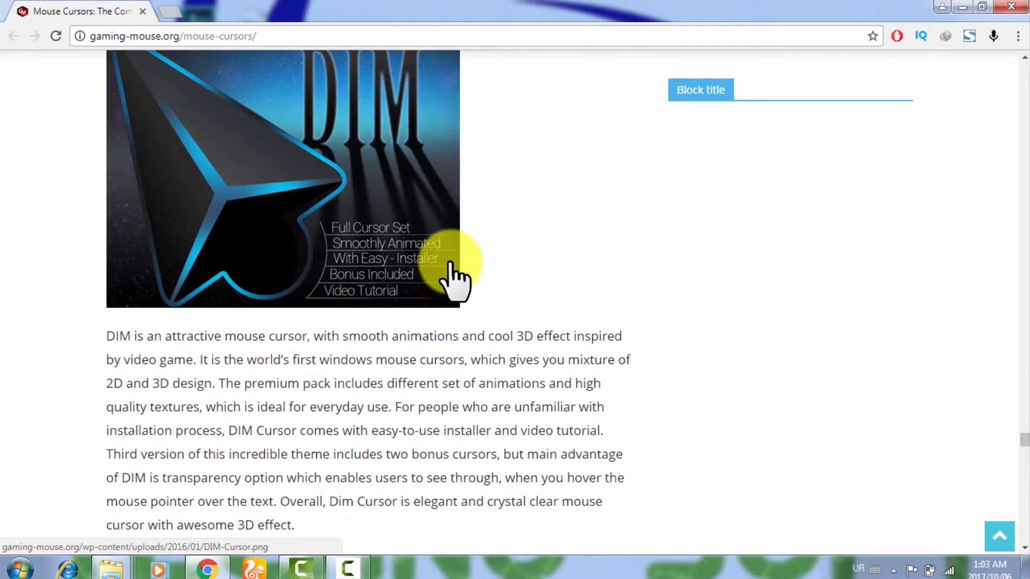
pyautogui.scroll(3)
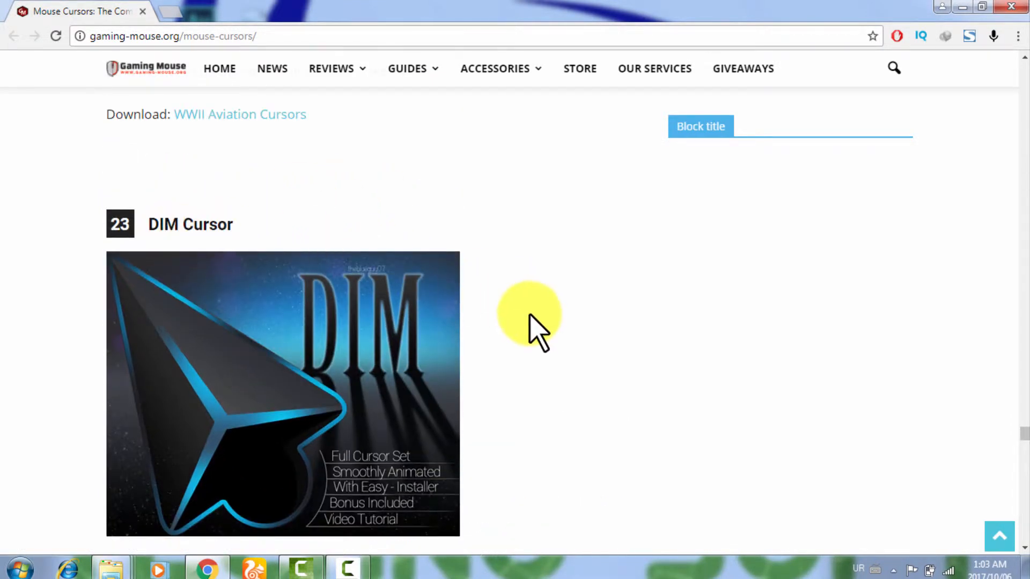
pyautogui.scroll(-3)
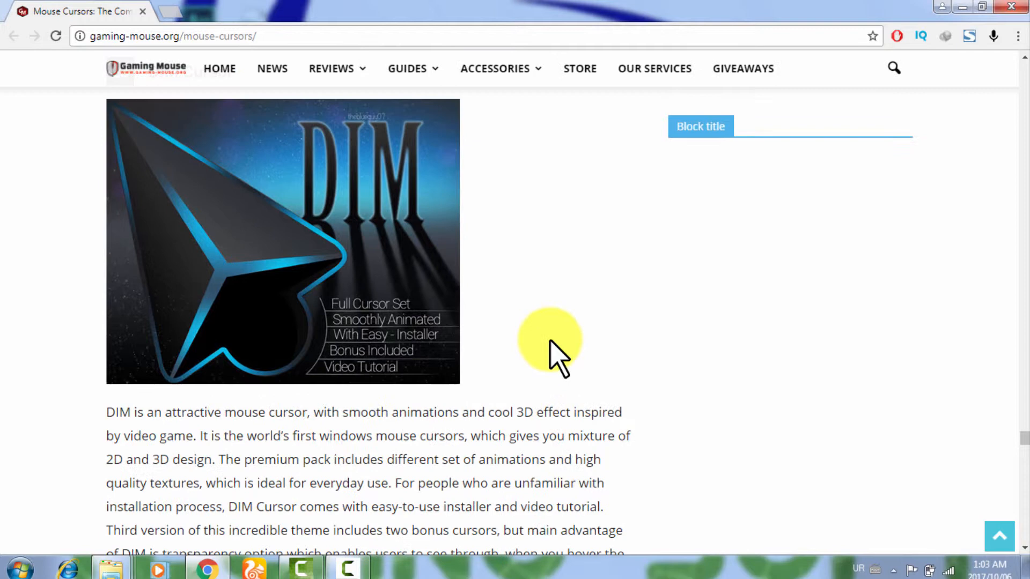
pyautogui.scroll(-3)
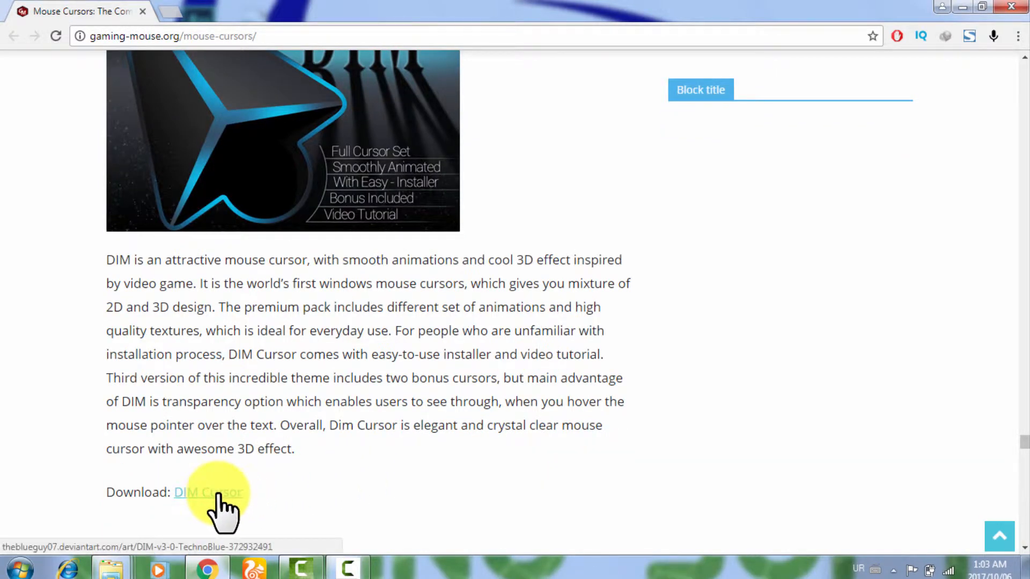
pyautogui.click(208, 492)
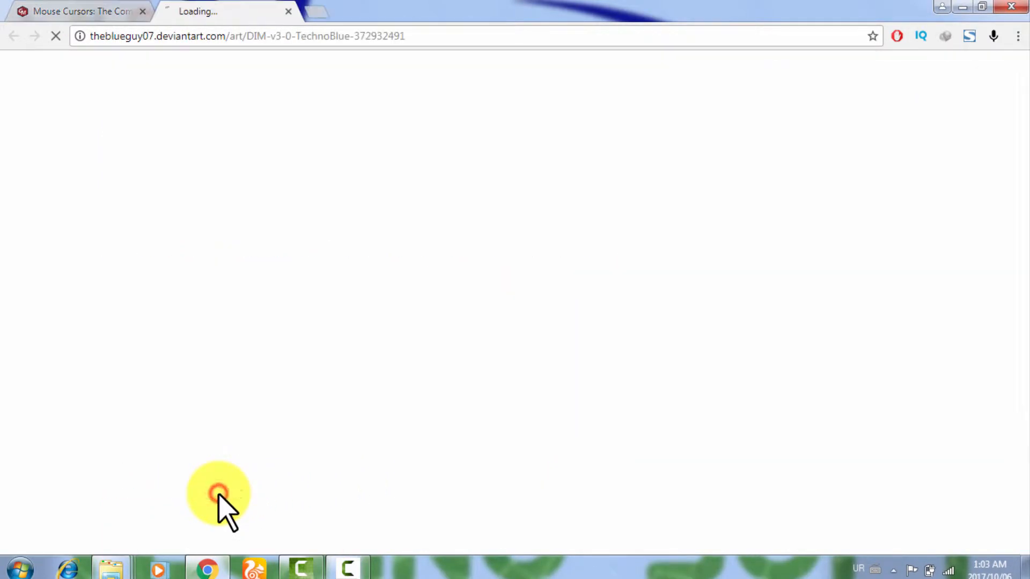
pyautogui.moveTo(348, 159)
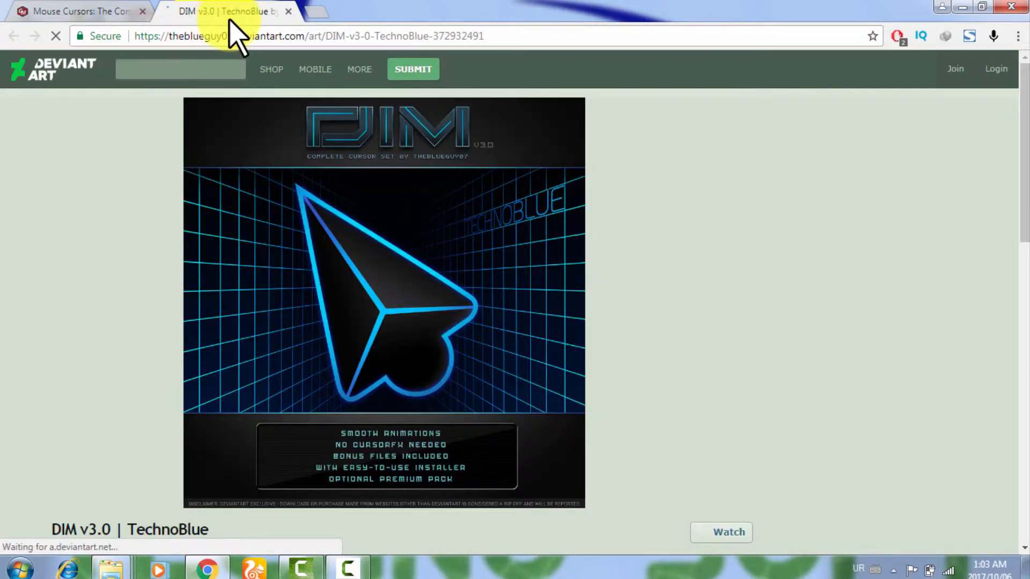
pyautogui.moveTo(658, 394)
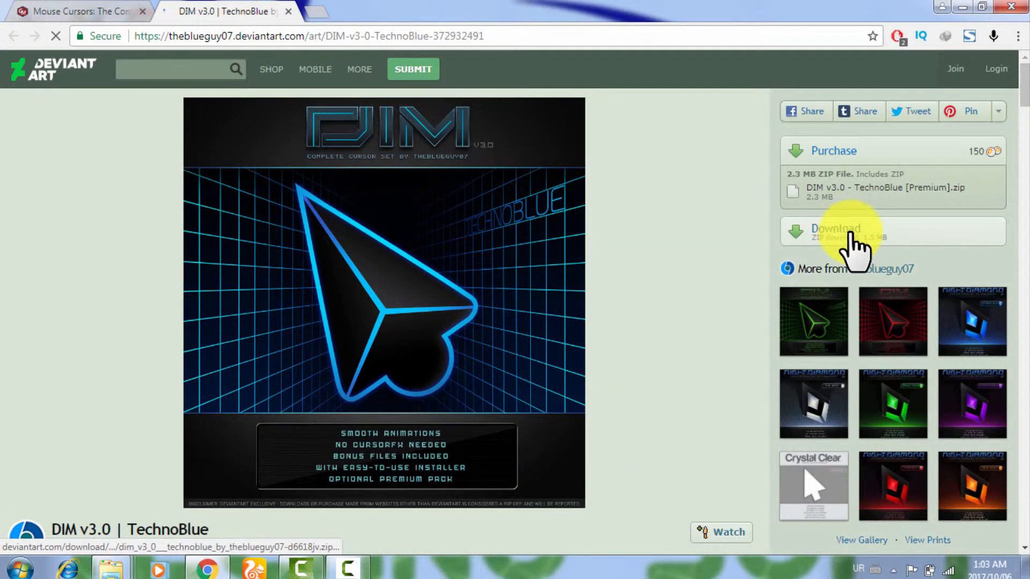
# Download the free DIM v3.0 TechnoBlue zip, accept the duplicate-link dialog, and show its Compressed folder.
pyautogui.click(835, 231)
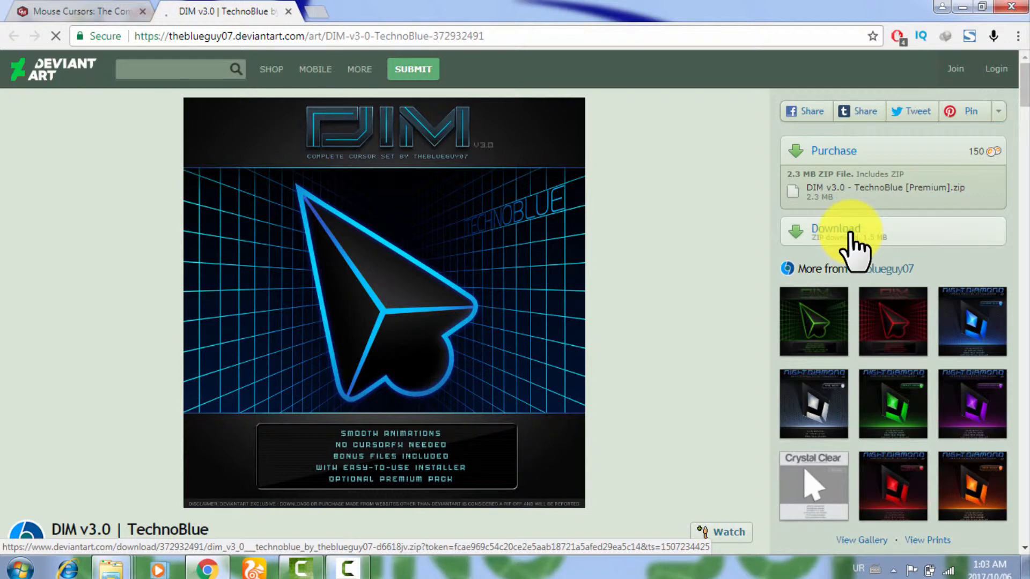
pyautogui.click(836, 230)
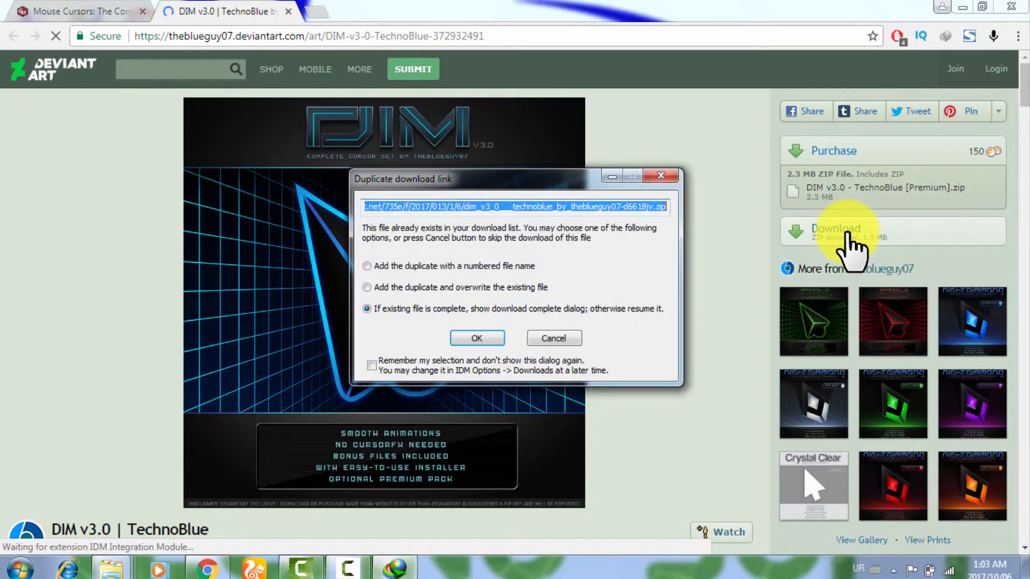
pyautogui.click(477, 338)
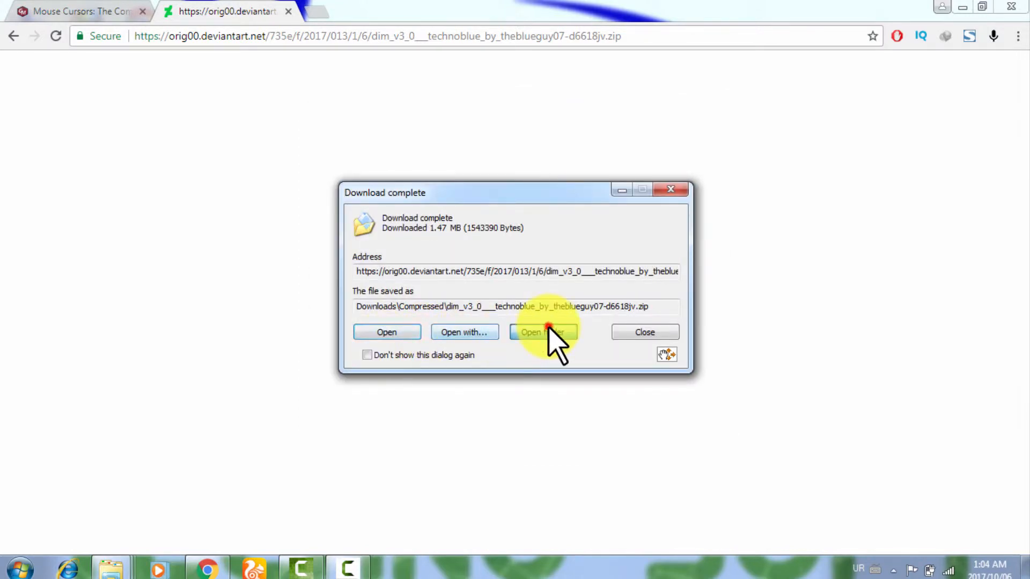
pyautogui.click(542, 332)
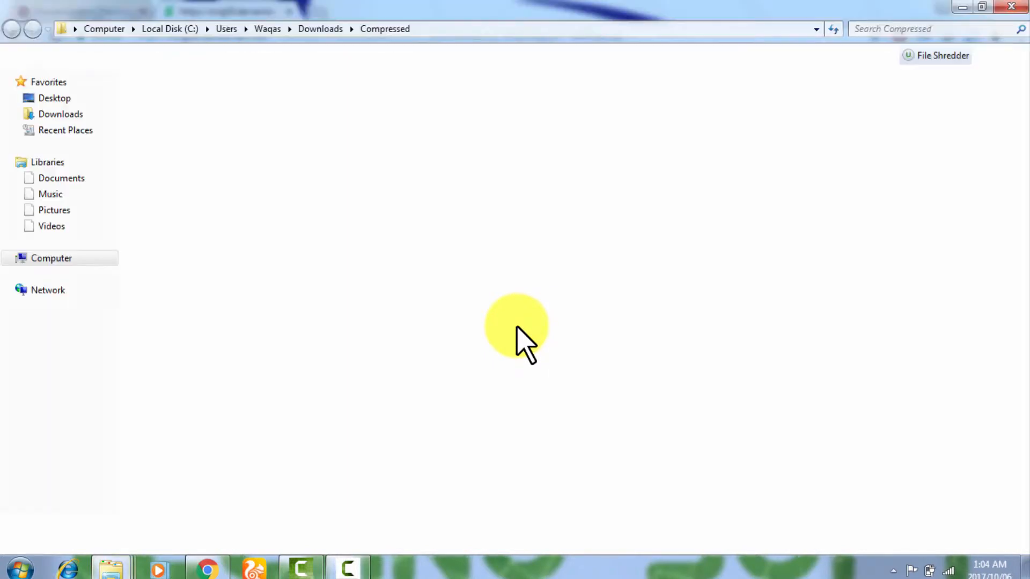
# Extract the dim_v3_0 technoblue zip into the Compressed folder with Extract Here.
pyautogui.rightClick(496, 108)
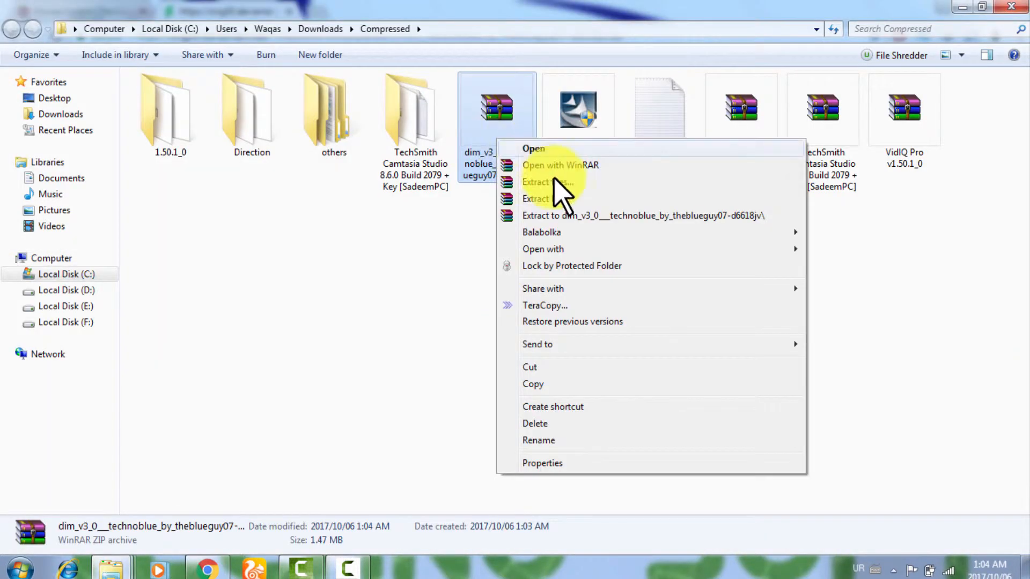
pyautogui.moveTo(579, 212)
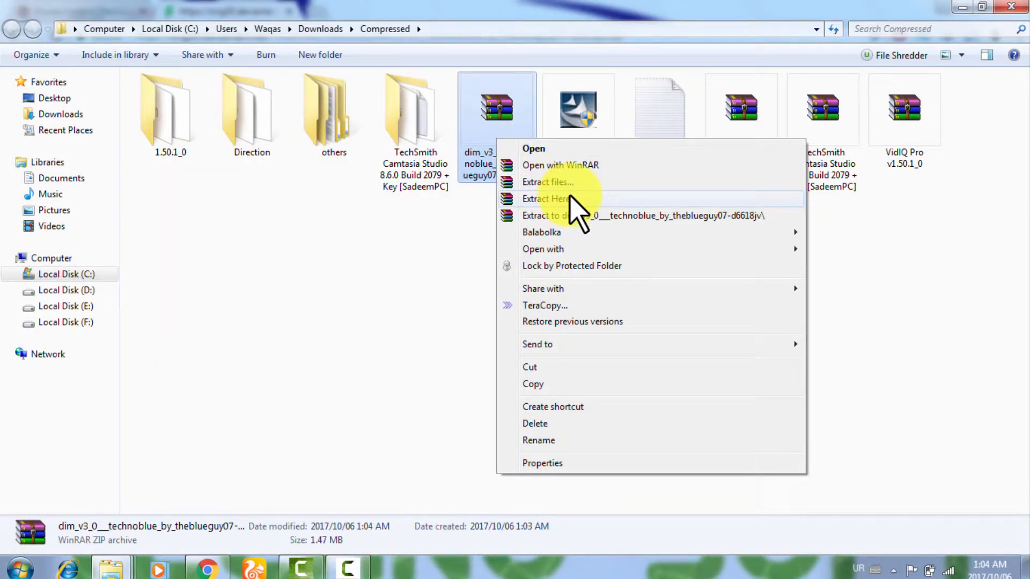
pyautogui.click(546, 198)
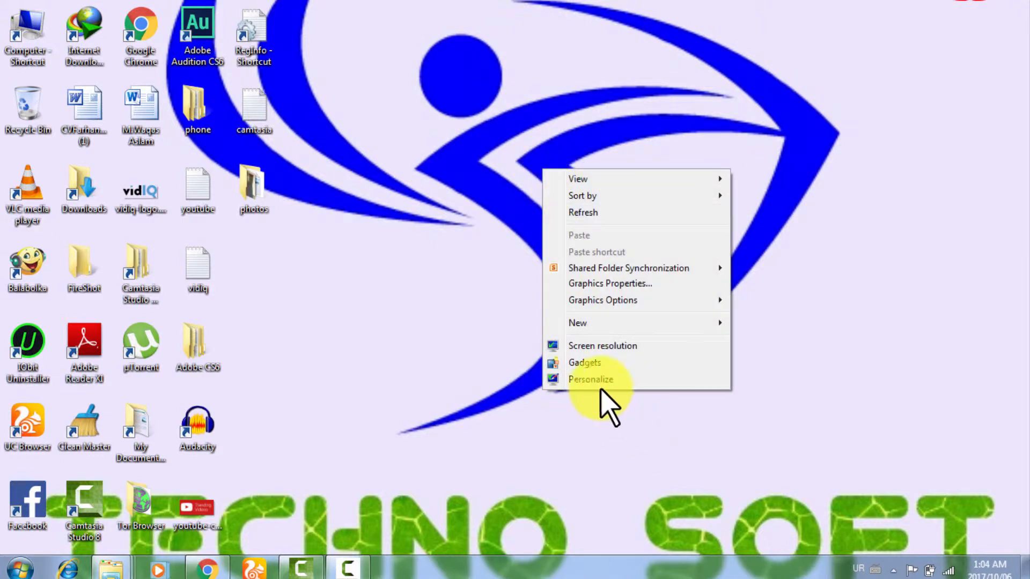
# From desktop Personalize, reach Mouse Properties pointers and browse for a custom Normal Select cursor.
pyautogui.click(590, 380)
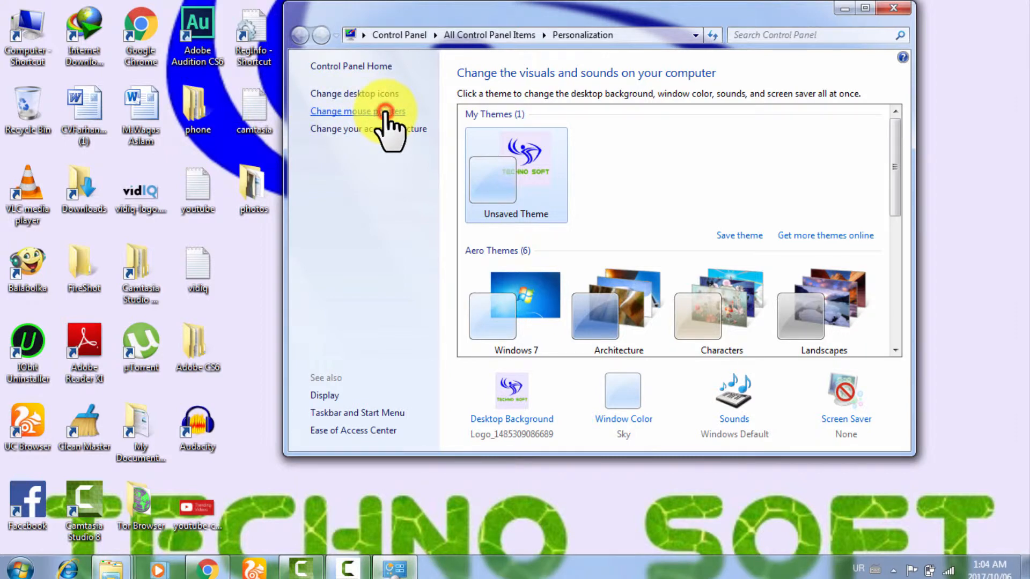
pyautogui.click(357, 110)
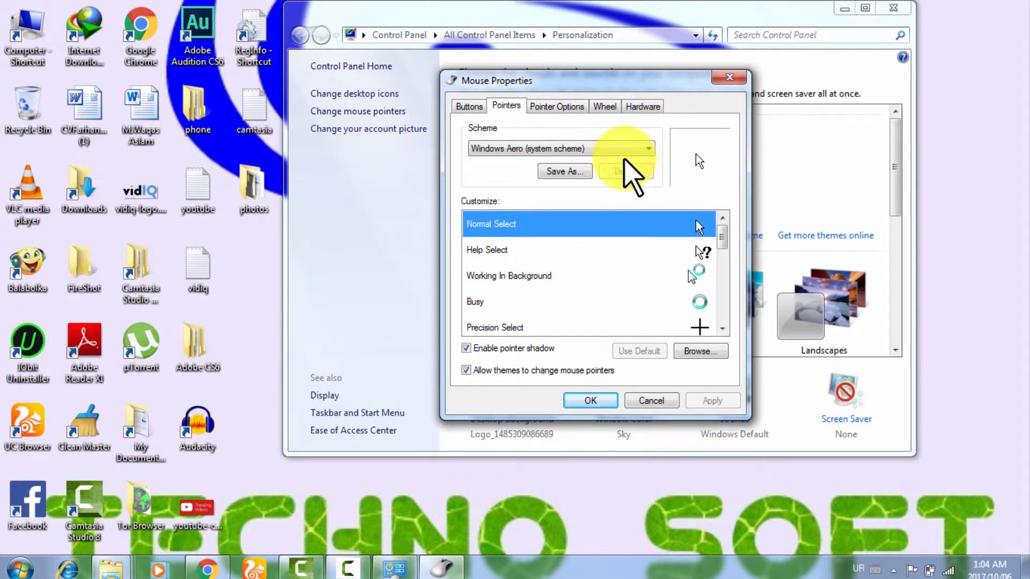
pyautogui.click(700, 351)
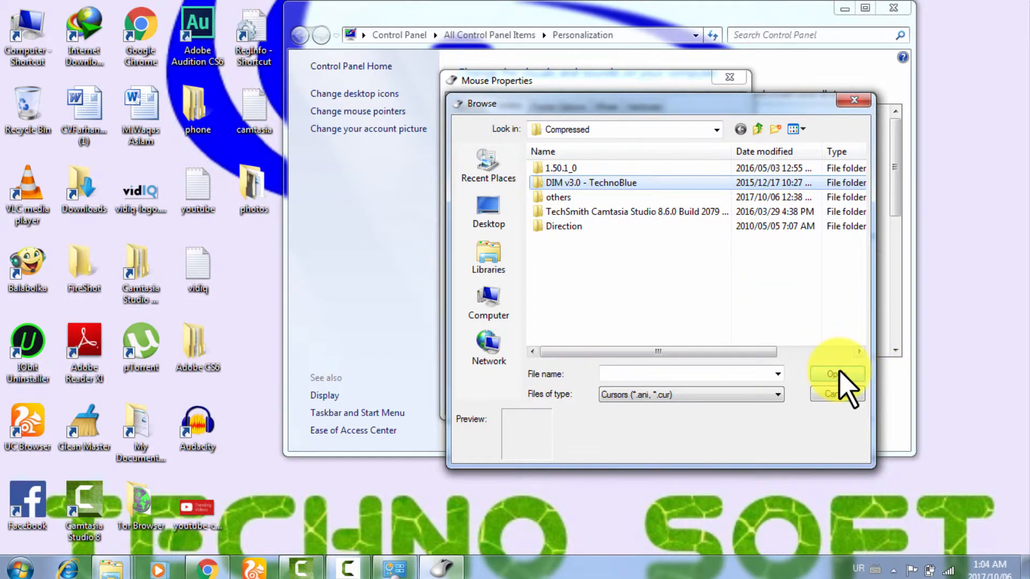
# Enter the DIM v3.0 - TechnoBlue folder and preview Alternate Select, Busy and Diagonal Resize cursors.
pyautogui.doubleClick(599, 183)
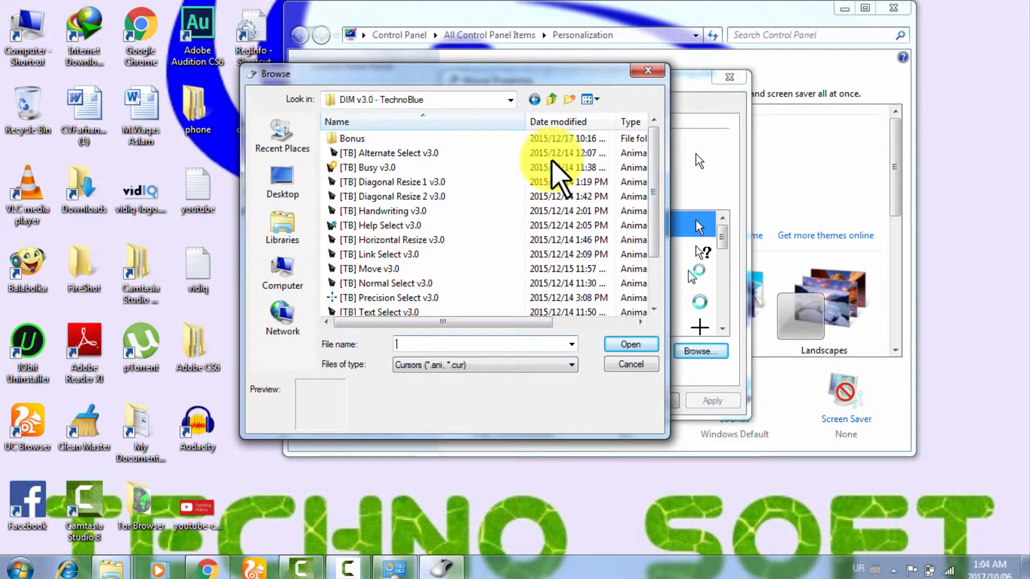
pyautogui.click(389, 152)
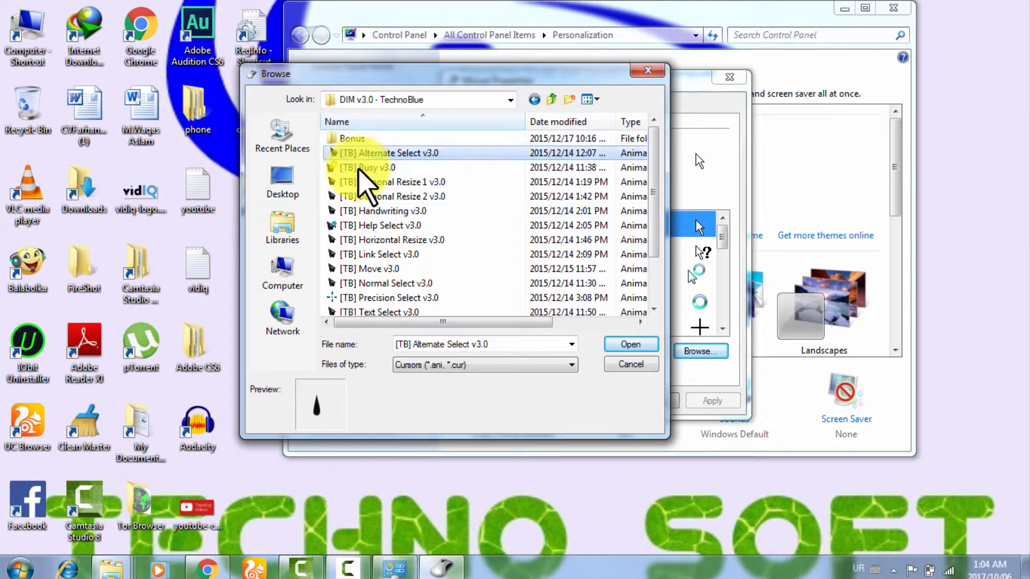
pyautogui.click(368, 167)
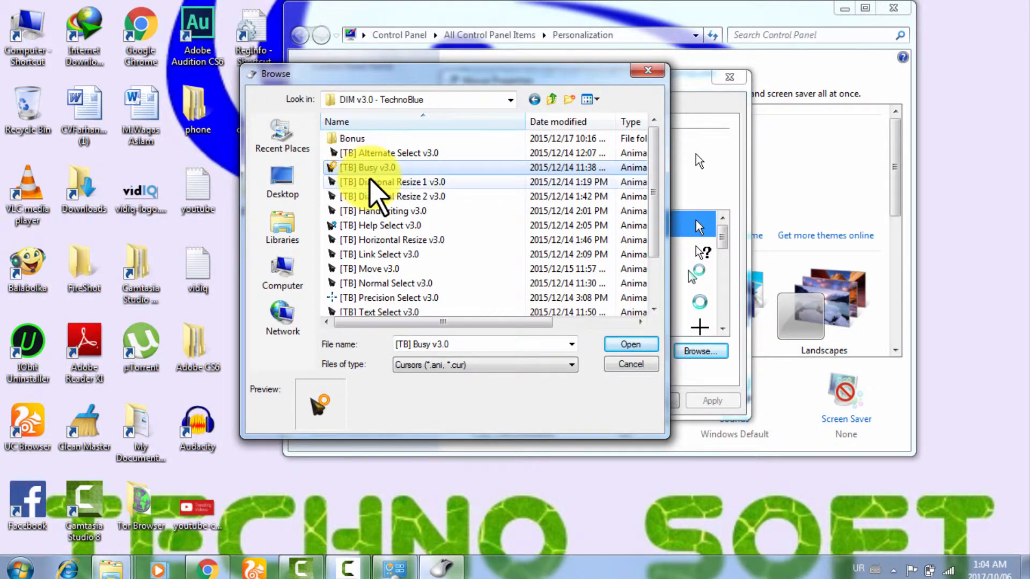
pyautogui.moveTo(370, 193)
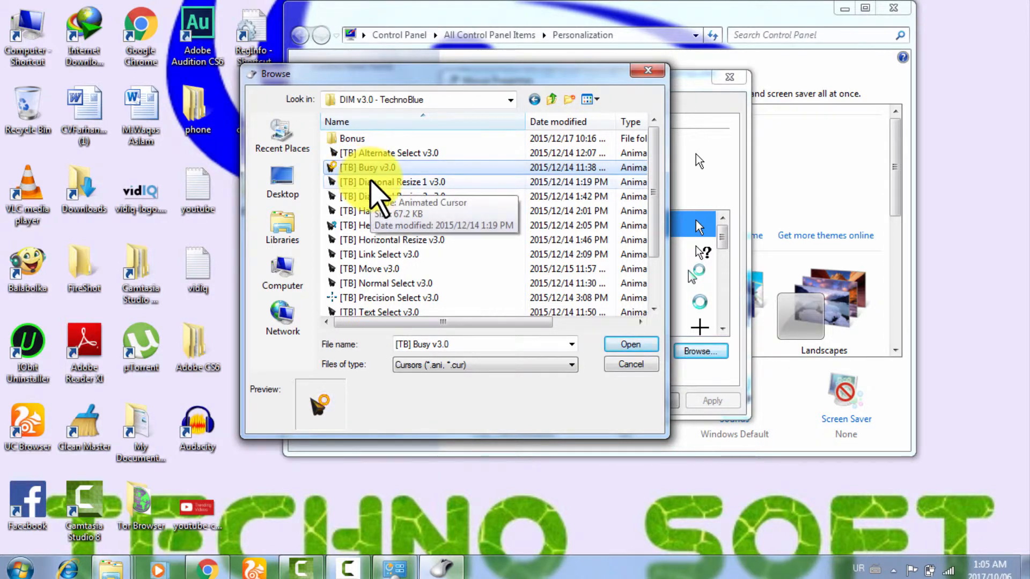
pyautogui.click(387, 181)
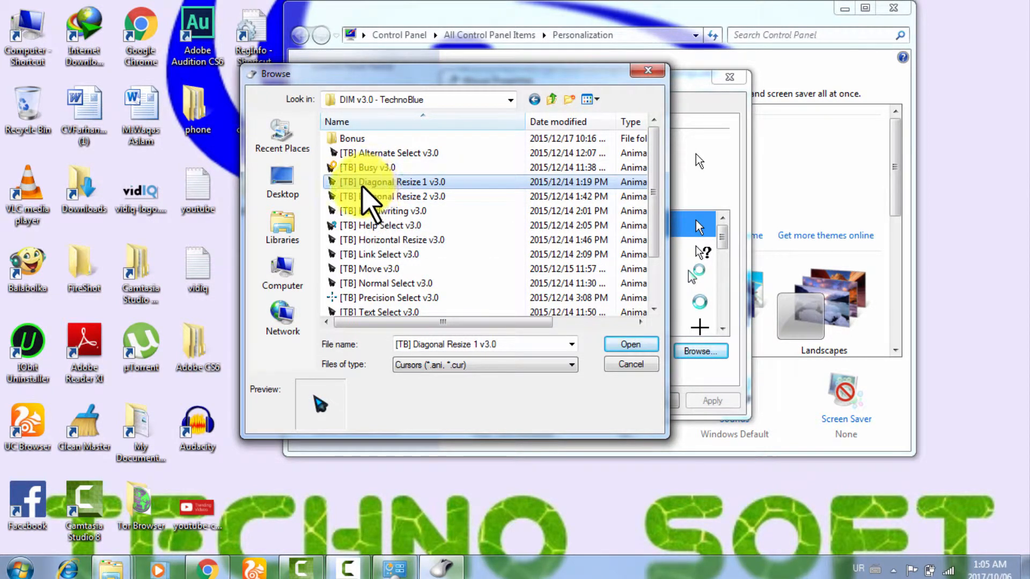
pyautogui.click(389, 196)
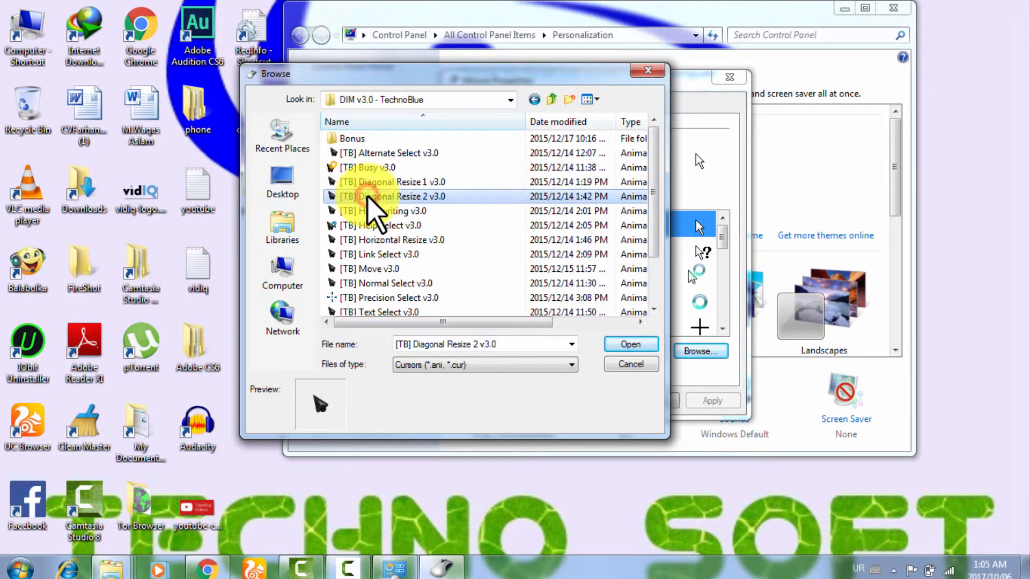
pyautogui.moveTo(399, 218)
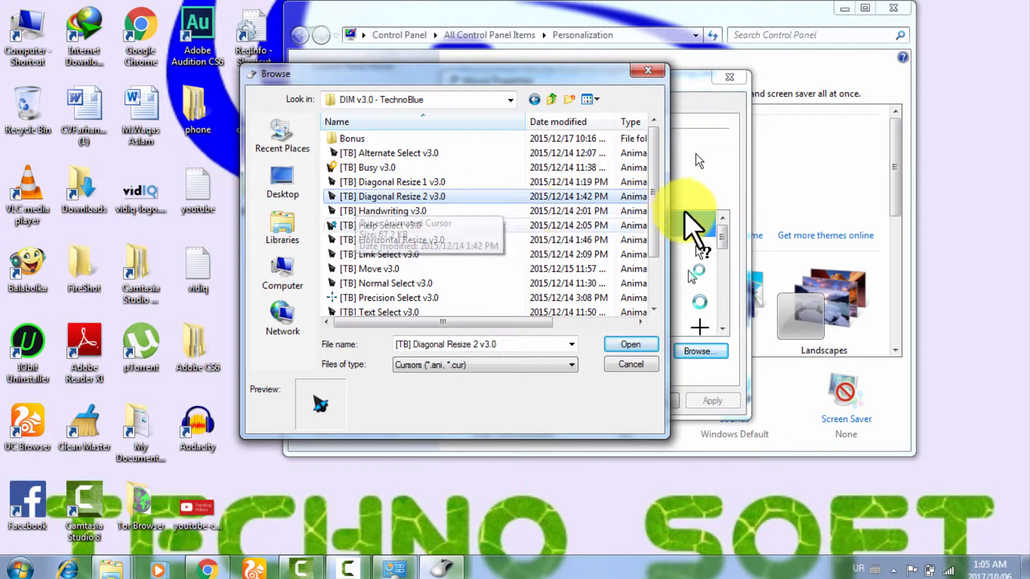
# Preview the Handwriting cursor and assign a TechnoBlue cursor to Normal Select.
pyautogui.scroll(-3)
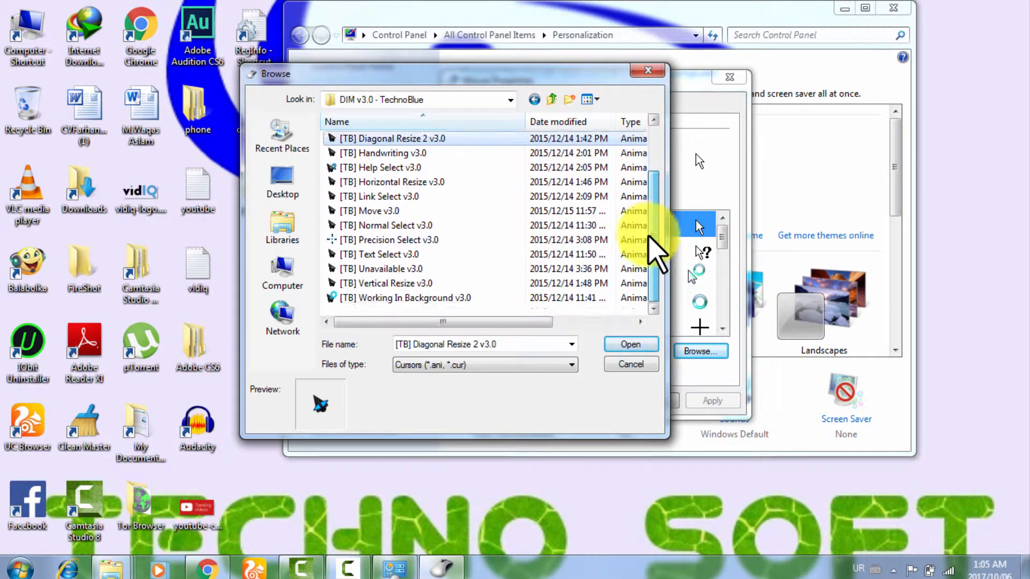
pyautogui.scroll(3)
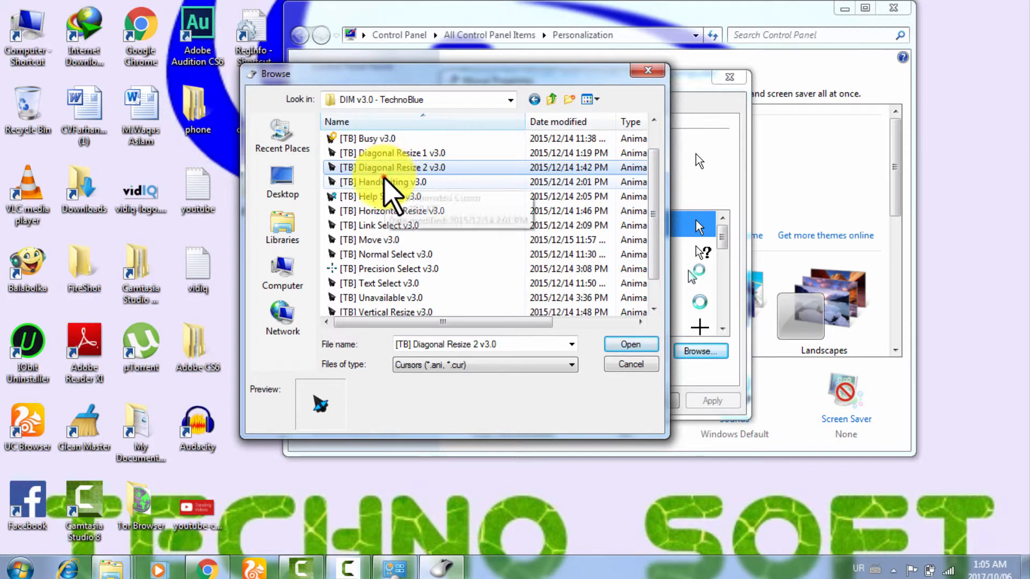
pyautogui.click(387, 181)
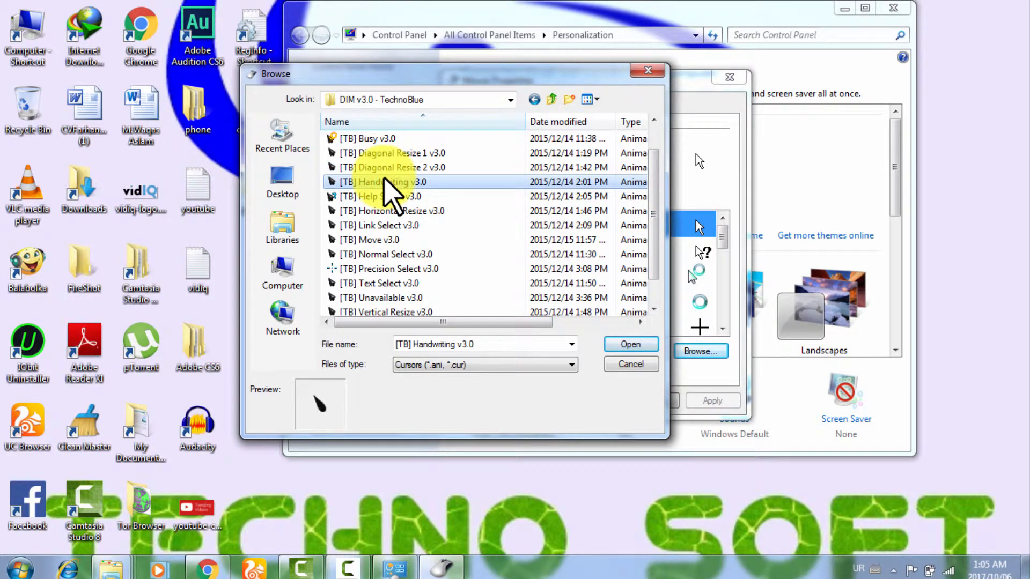
pyautogui.click(380, 226)
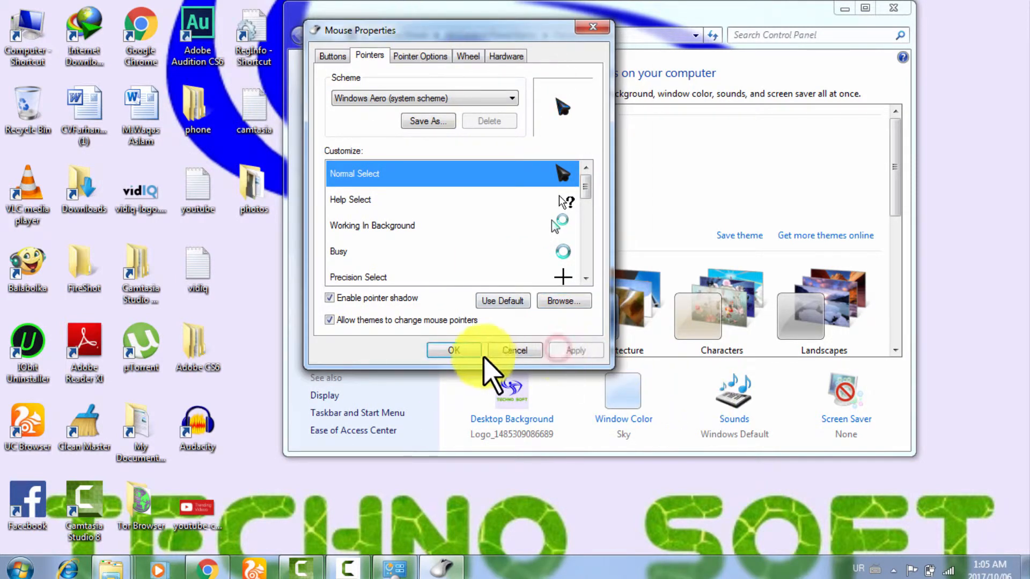
# Apply the new TechnoBlue pointer with OK and close the Personalization window.
pyautogui.click(453, 350)
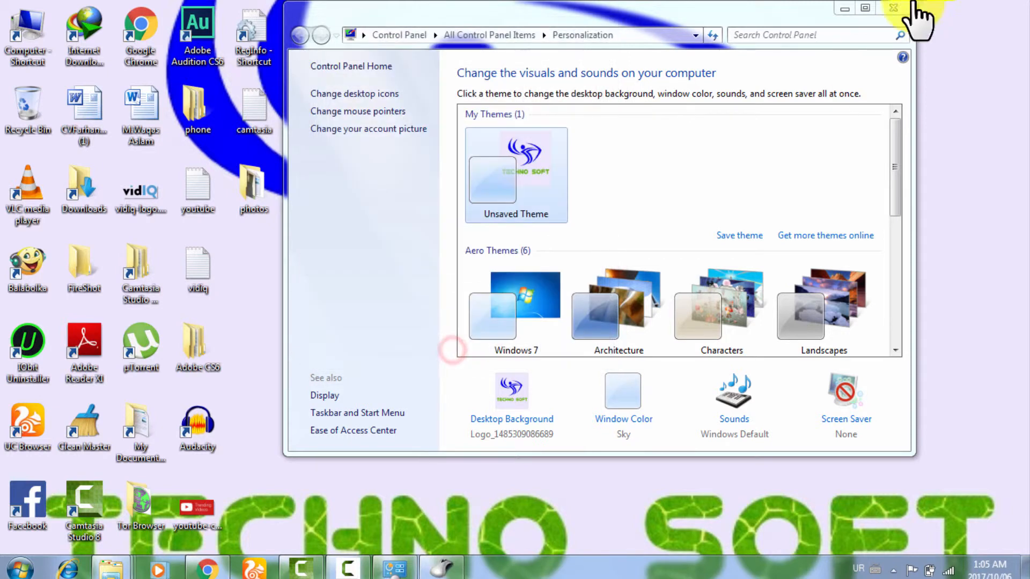
pyautogui.click(894, 7)
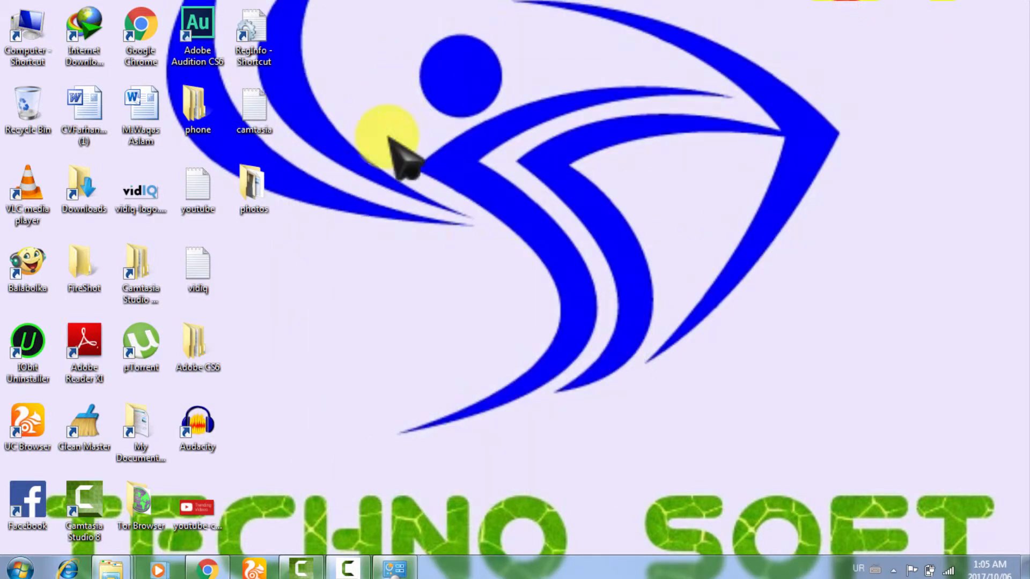
pyautogui.moveTo(371, 325)
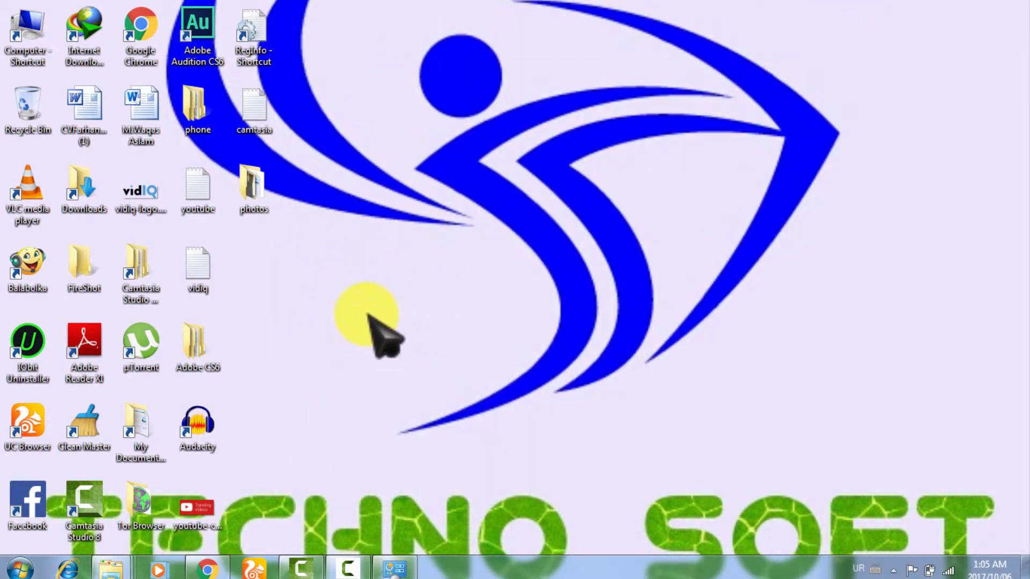
pyautogui.moveTo(393, 338)
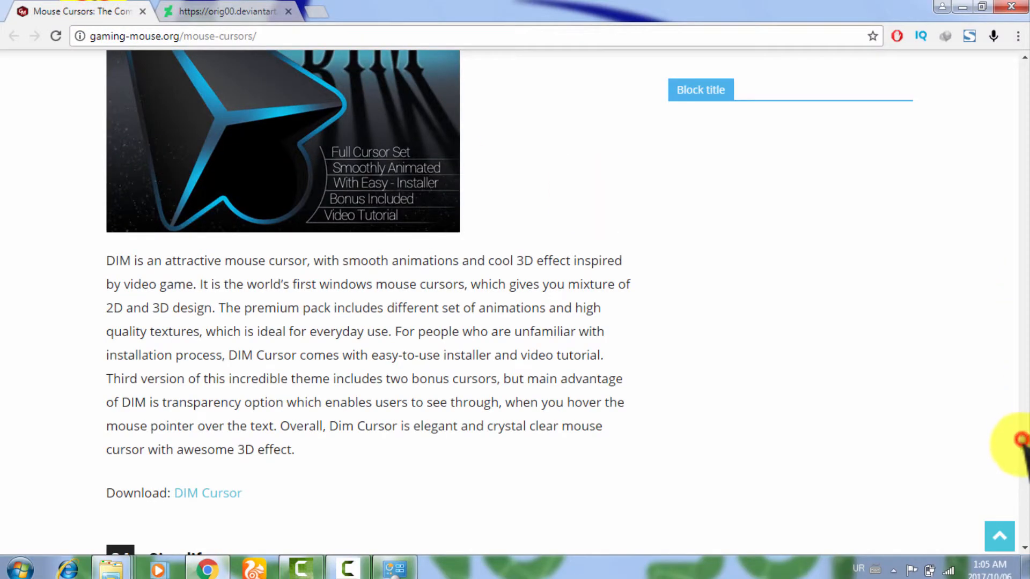
# Scroll the gaming-mouse.org article past the installation guide.
pyautogui.scroll(-3)
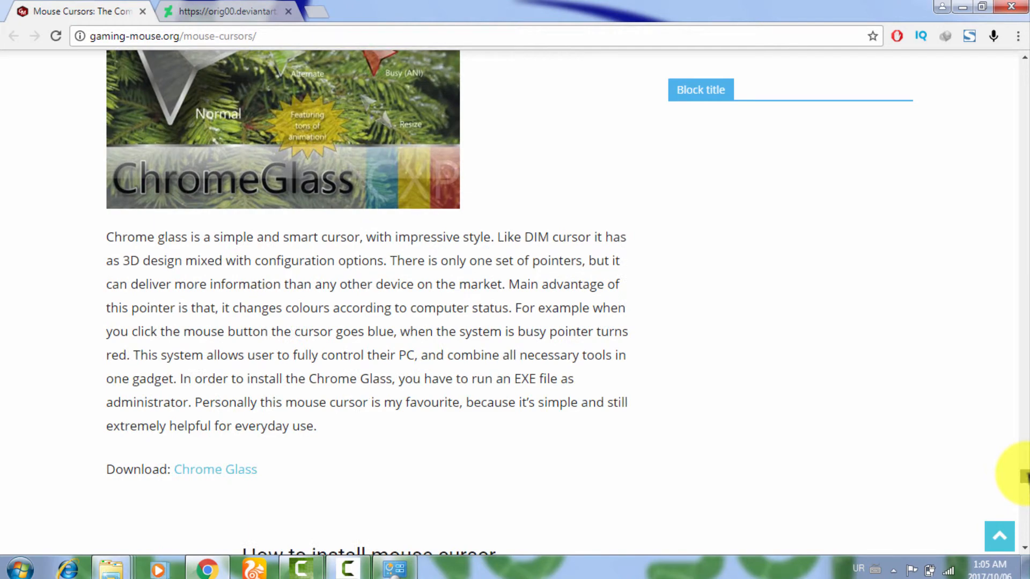
pyautogui.scroll(-3)
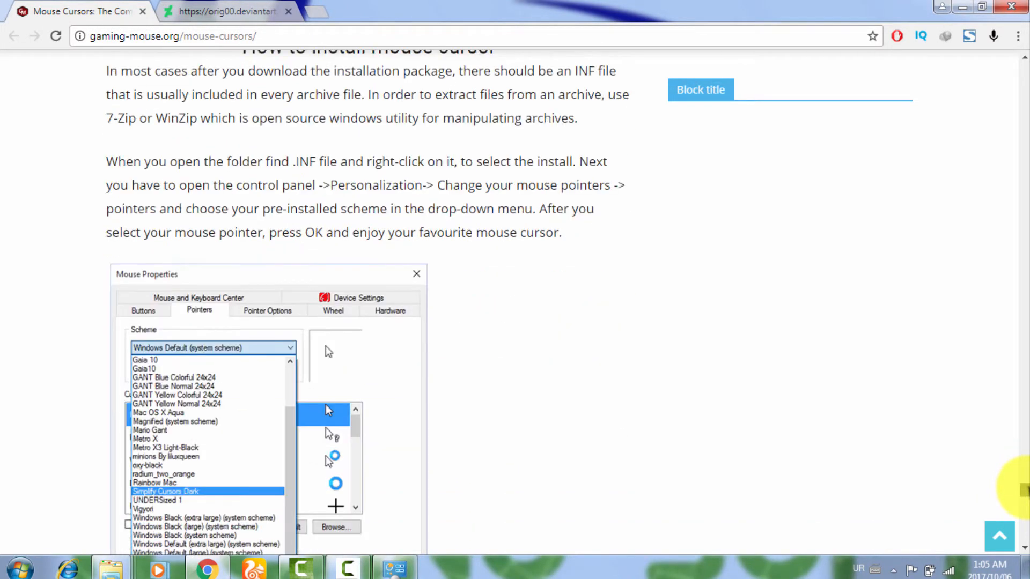
pyautogui.scroll(-3)
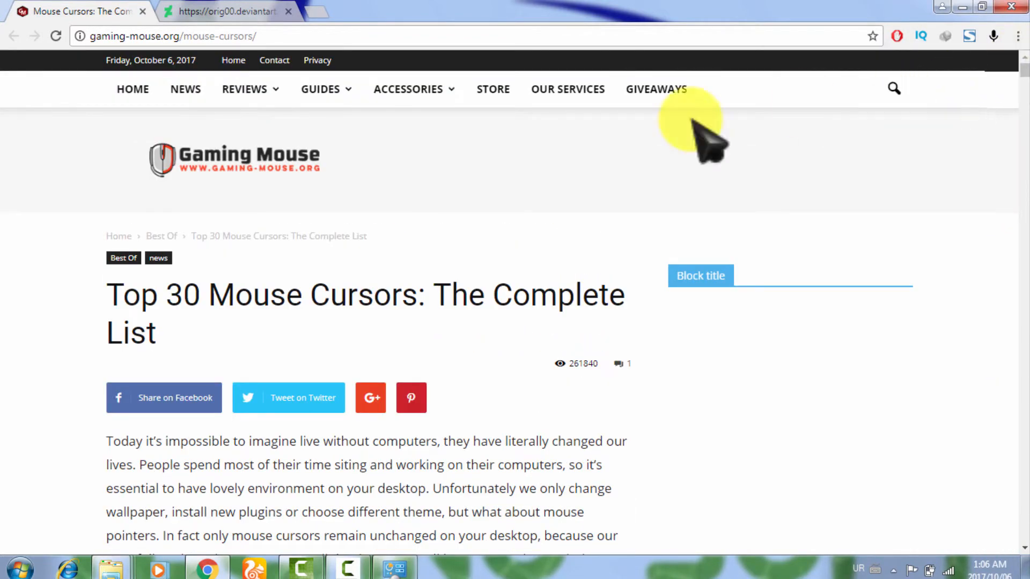
pyautogui.moveTo(102, 38)
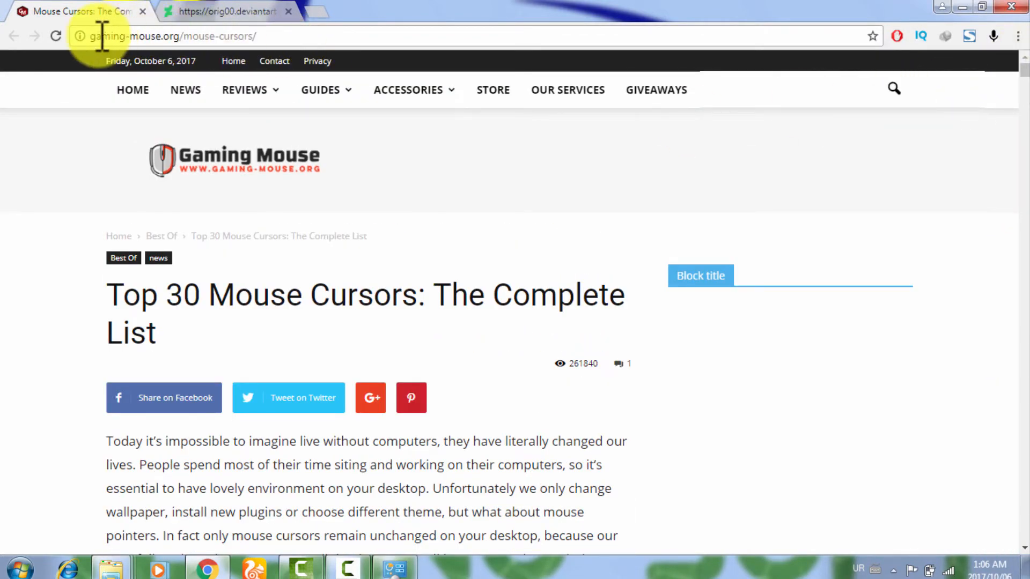
pyautogui.moveTo(297, 41)
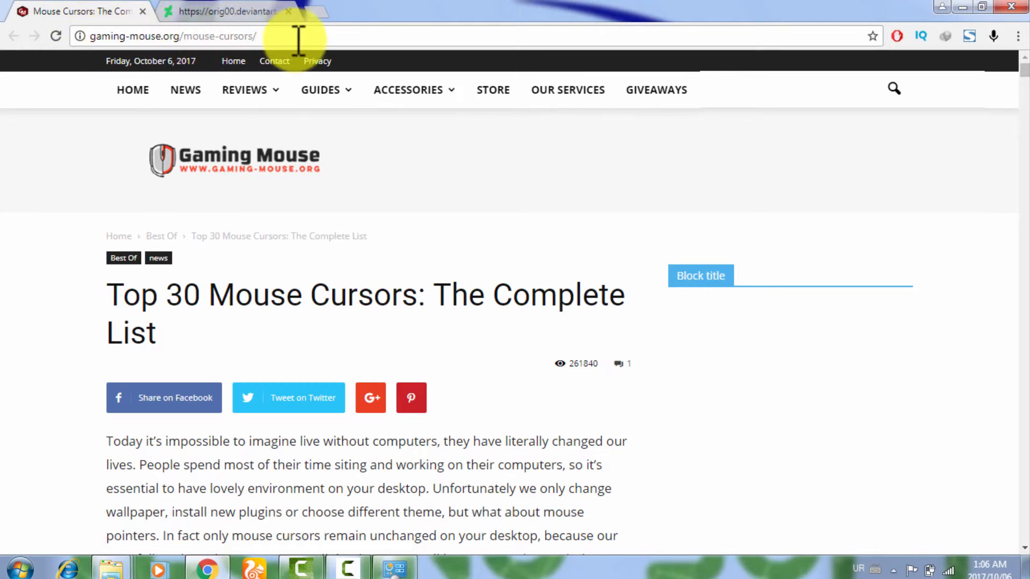
pyautogui.moveTo(929, 149)
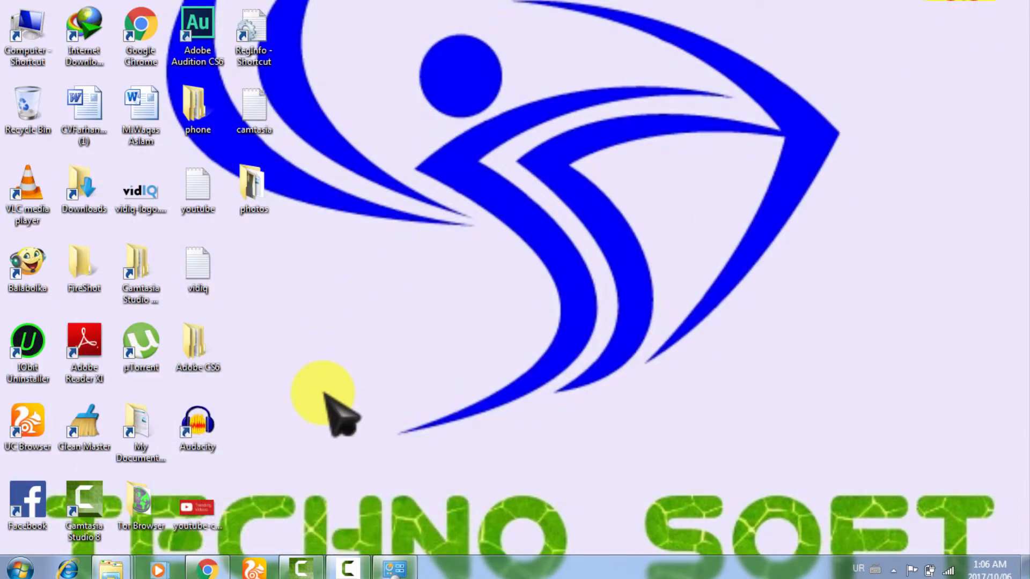
pyautogui.moveTo(475, 417)
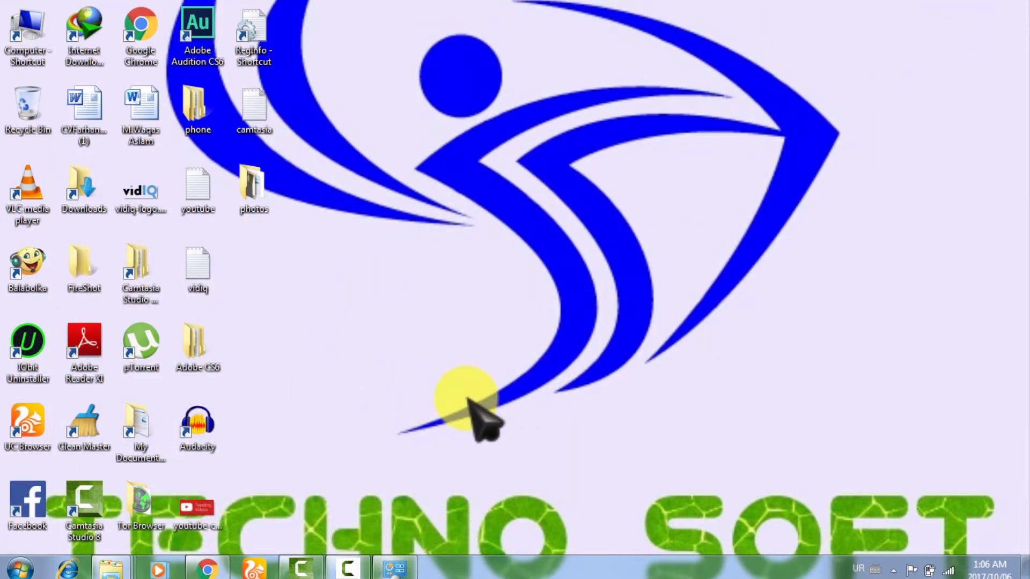